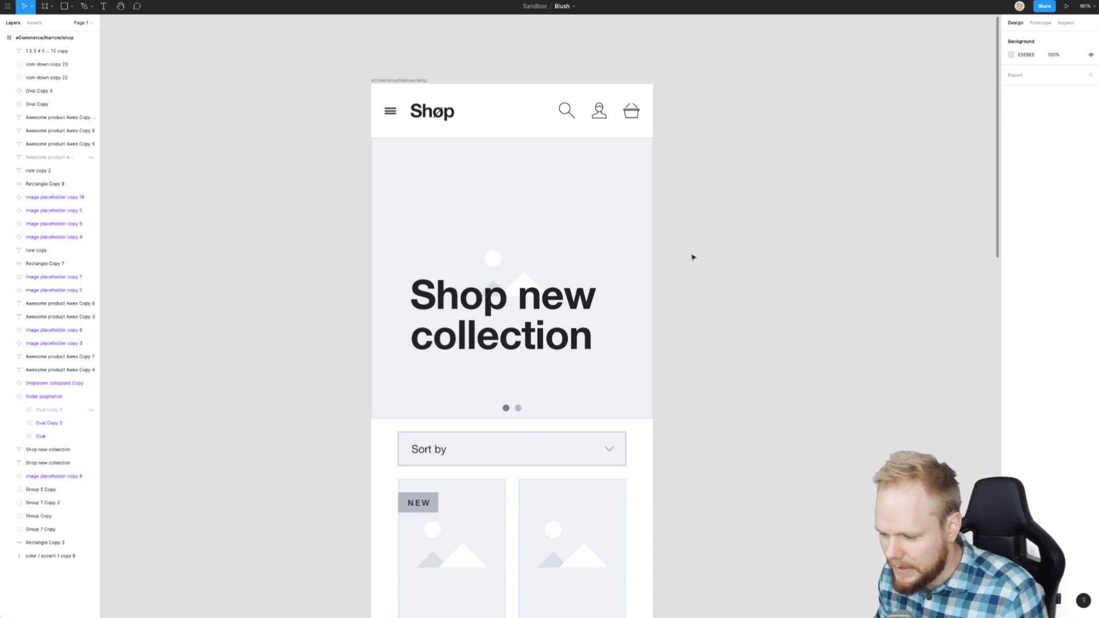
{"action": "mouse_move", "coordinate": [687, 261]}
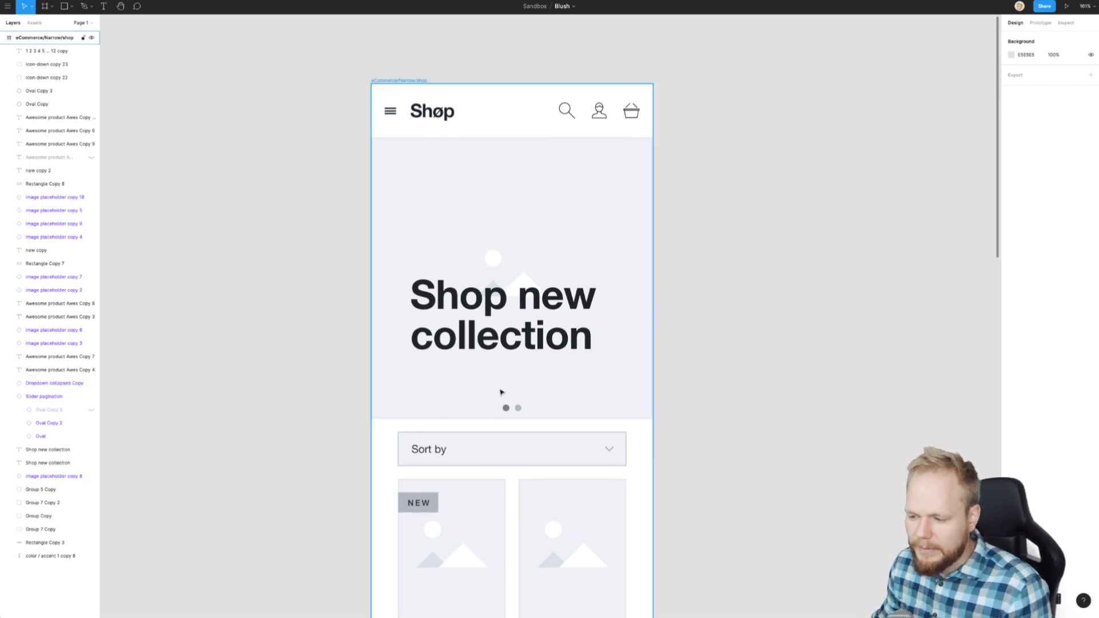
- Delete the hero image placeholder and shift the 'Shop new collection' headline lower
{"action": "left_click", "coordinate": [511, 281]}
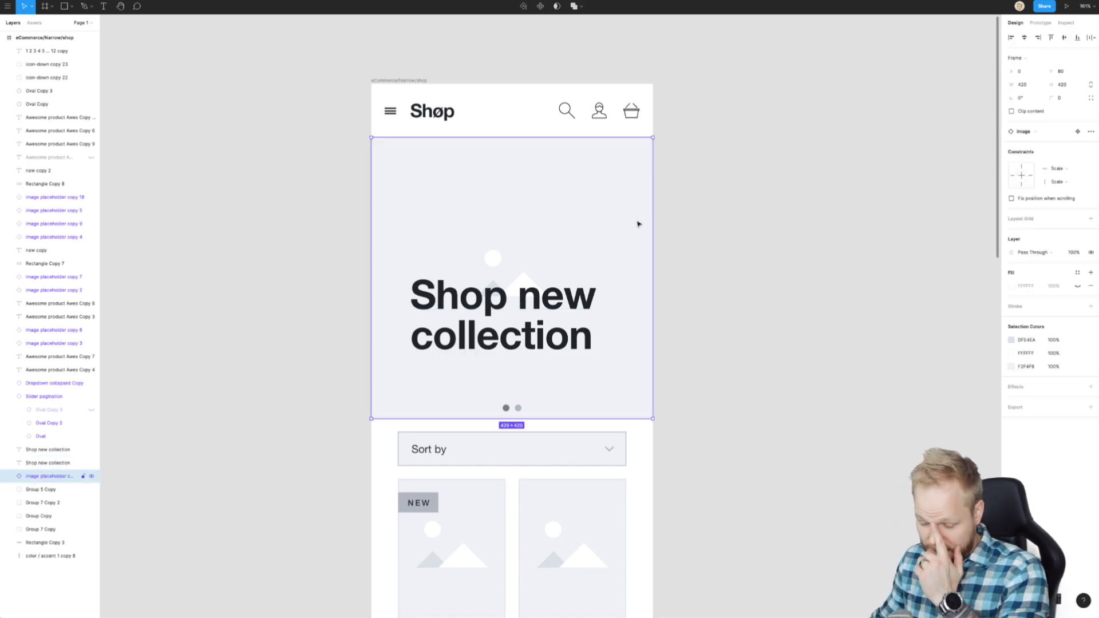
{"action": "mouse_move", "coordinate": [613, 199]}
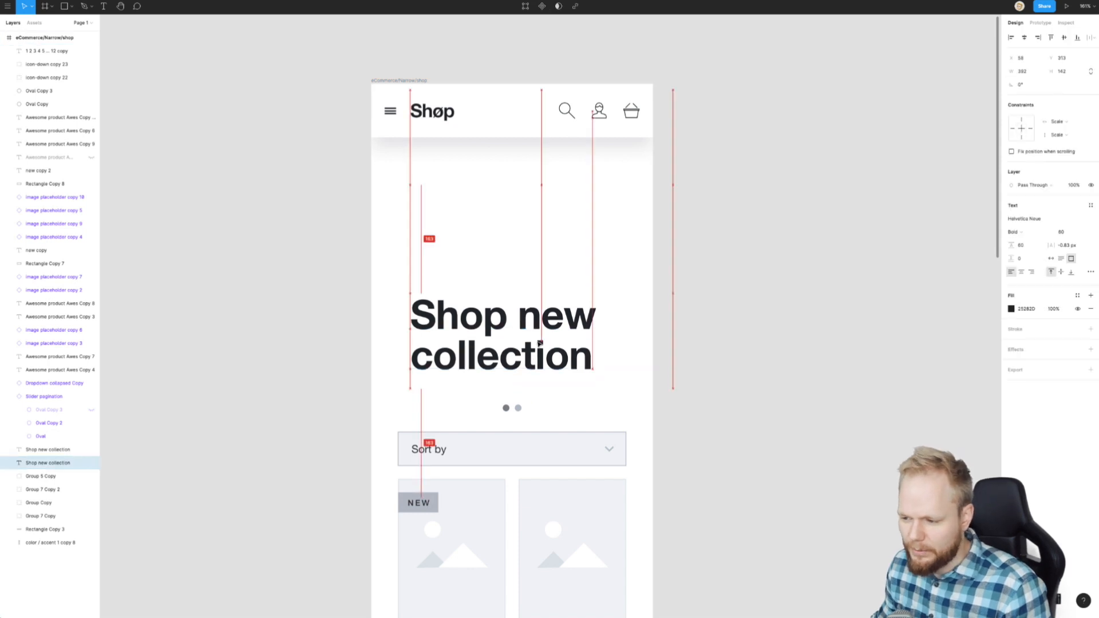
{"action": "left_click", "coordinate": [501, 334]}
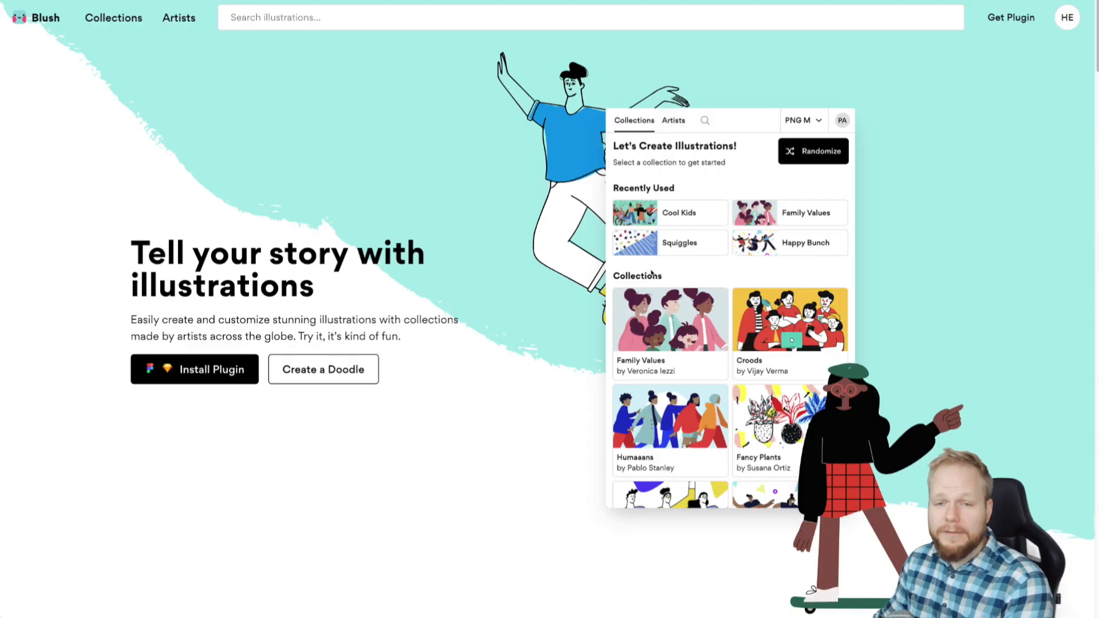
{"action": "mouse_move", "coordinate": [540, 194]}
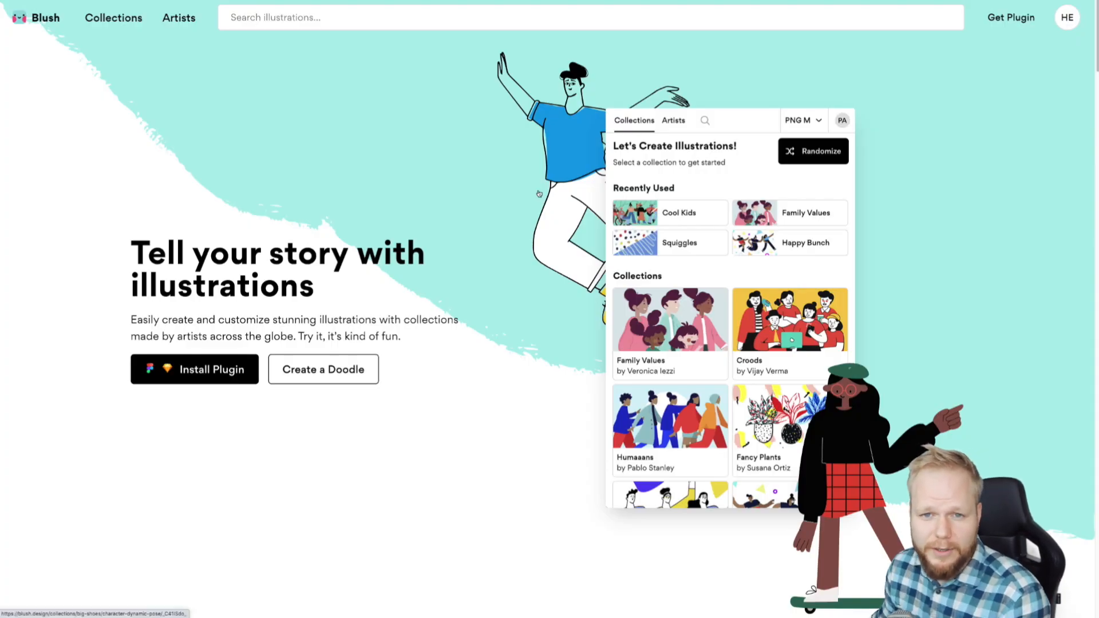
{"action": "mouse_move", "coordinate": [469, 150]}
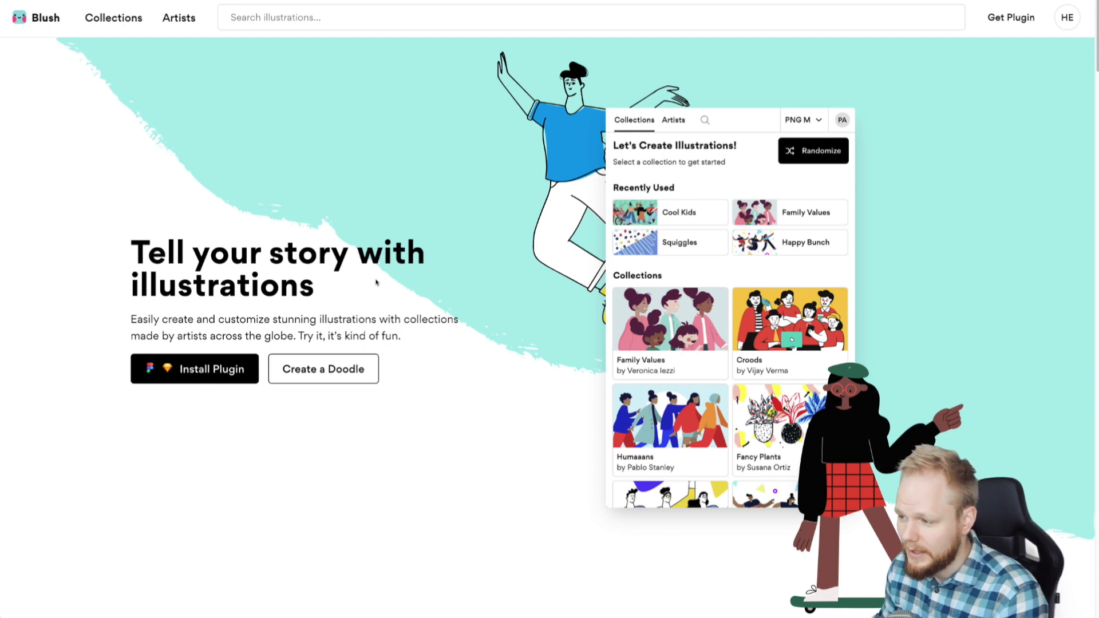
{"action": "mouse_move", "coordinate": [376, 283]}
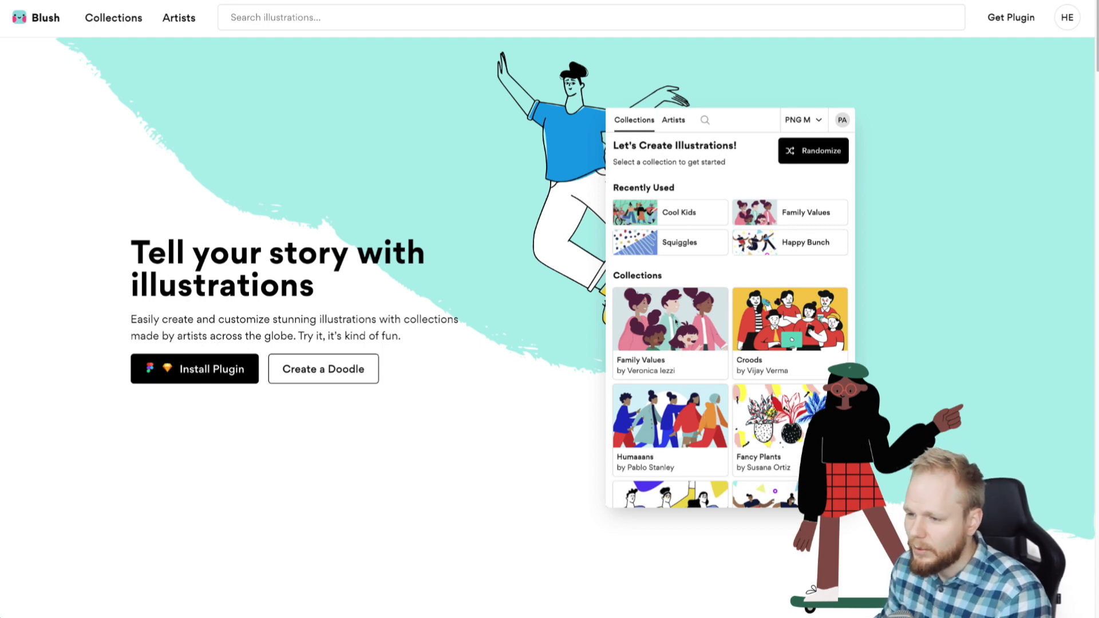
{"action": "mouse_move", "coordinate": [323, 370]}
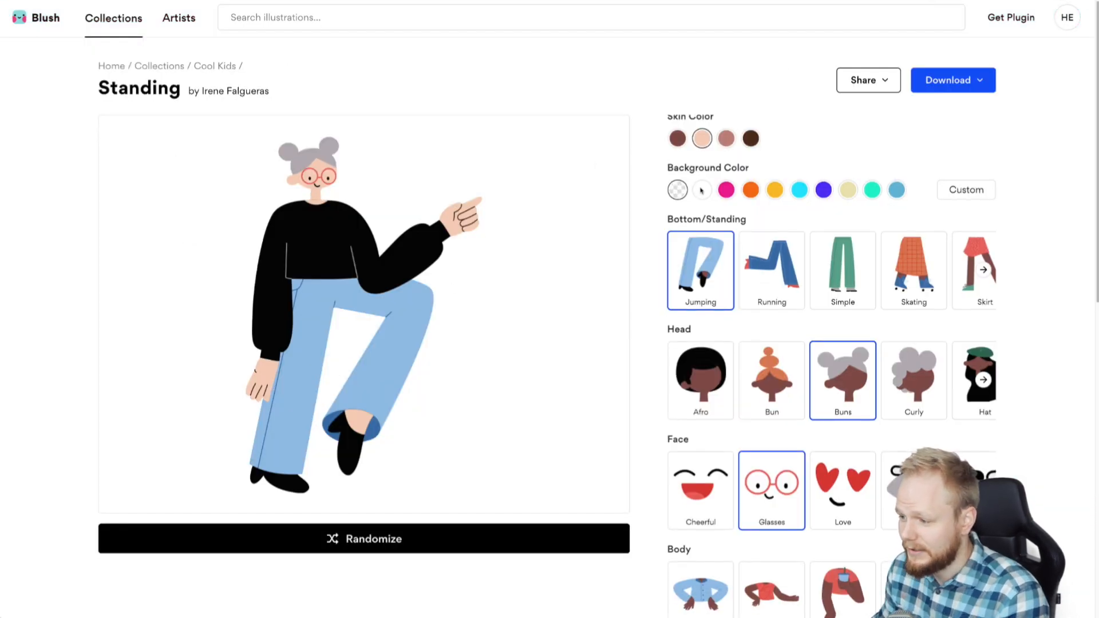
- Give the Blush character a background colour, Simple bottom and Drinking body
{"action": "left_click", "coordinate": [823, 190]}
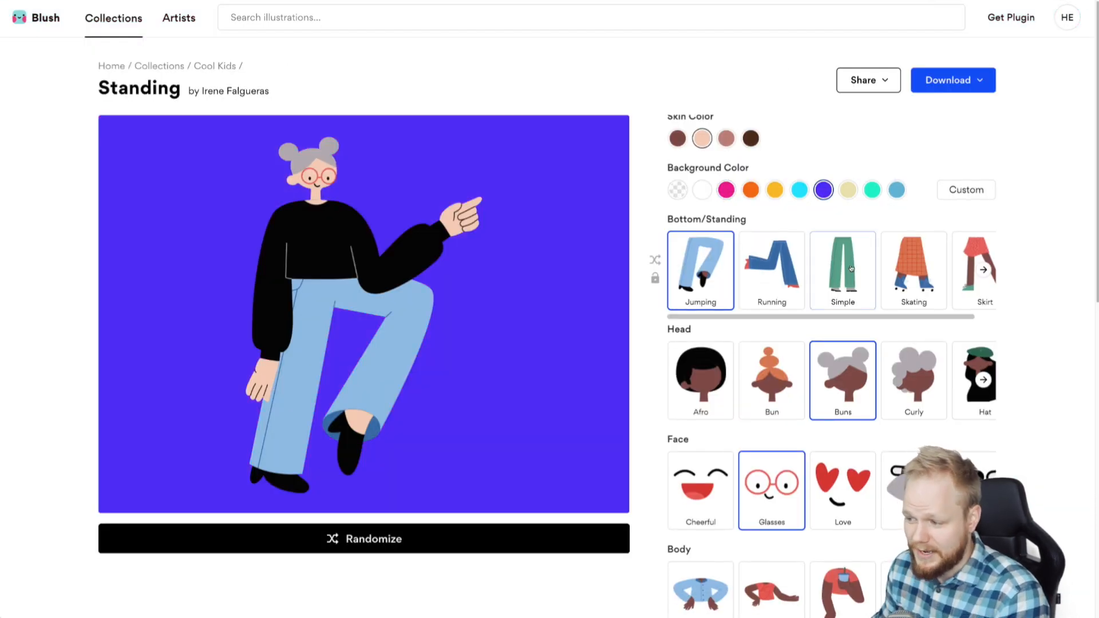
{"action": "left_click", "coordinate": [843, 270]}
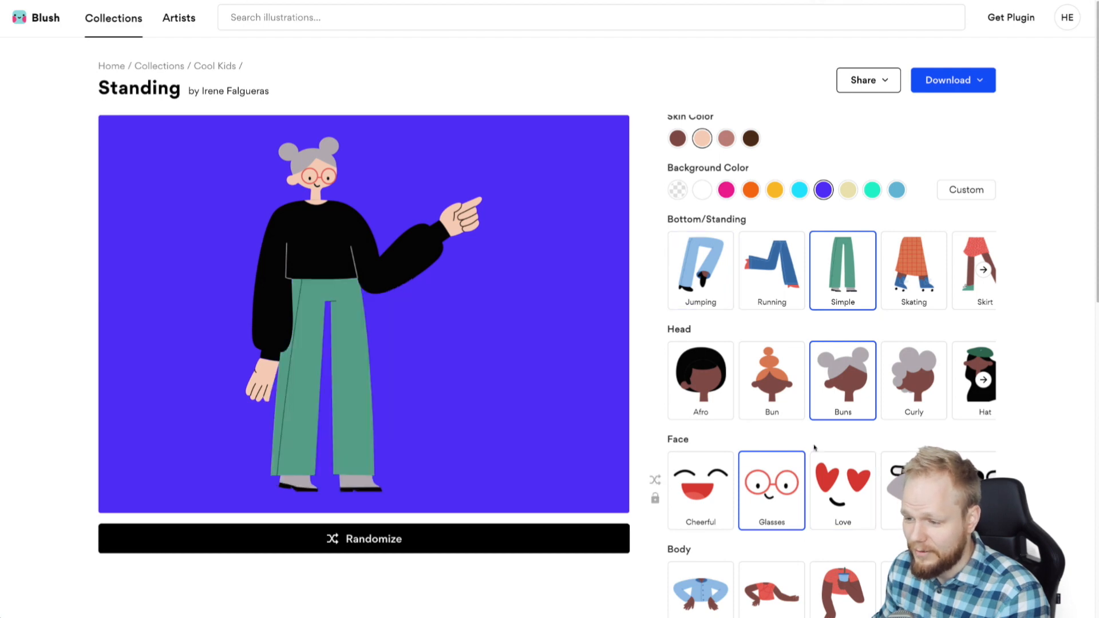
{"action": "scroll", "scroll_direction": "down", "scroll_amount": 3}
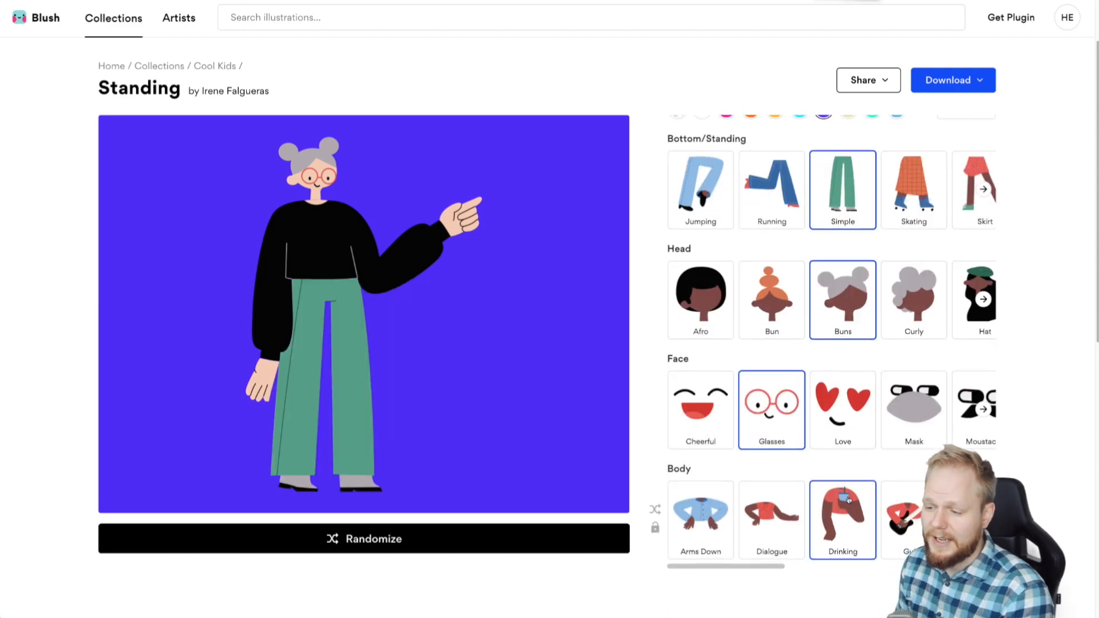
{"action": "left_click", "coordinate": [843, 519]}
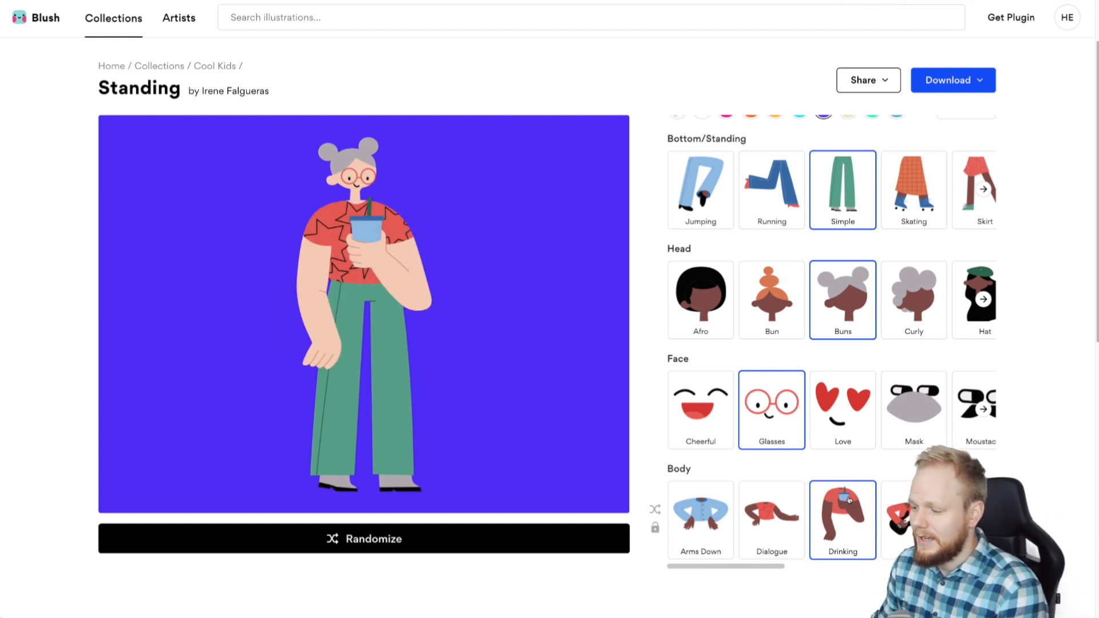
- Switch to the Skateboard variant under On Wheels and download the PNG
{"action": "left_click", "coordinate": [914, 190]}
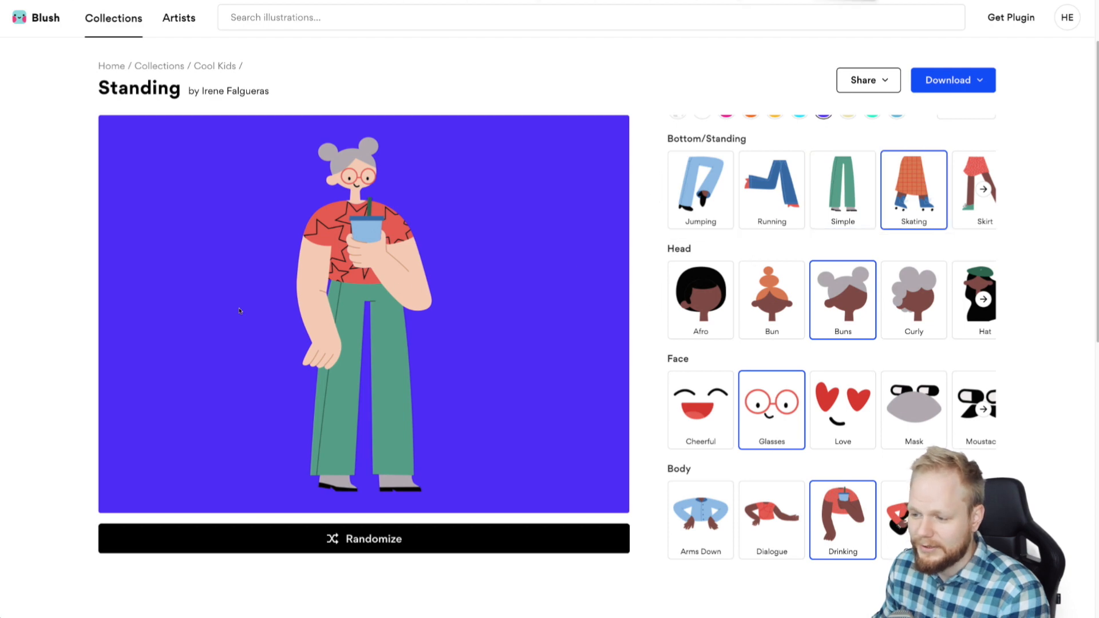
{"action": "left_click", "coordinate": [364, 539]}
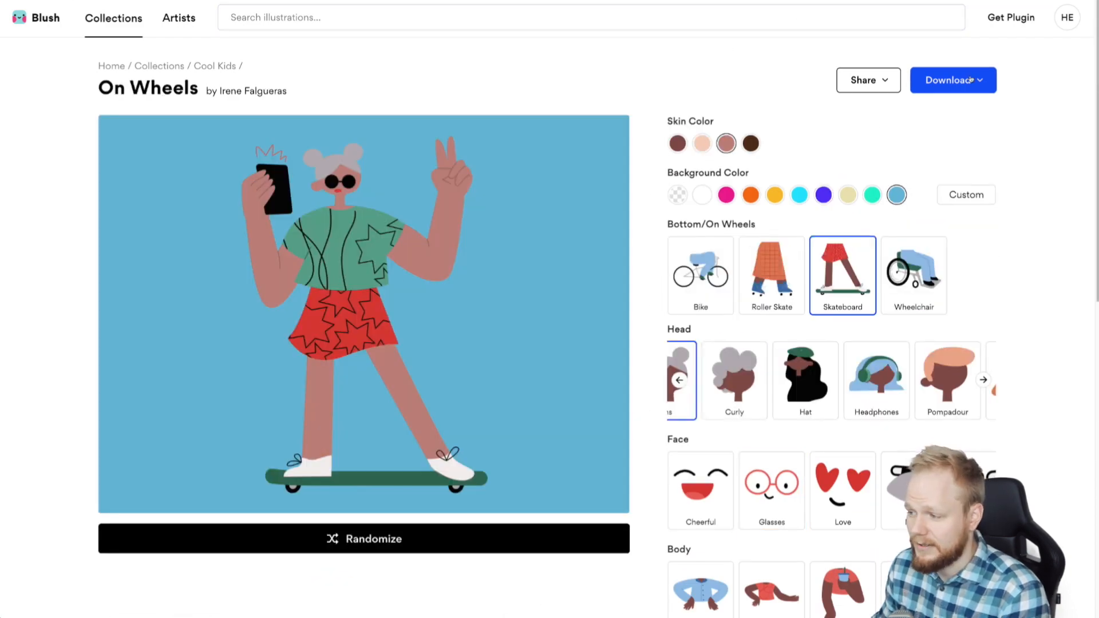
{"action": "left_click", "coordinate": [953, 79]}
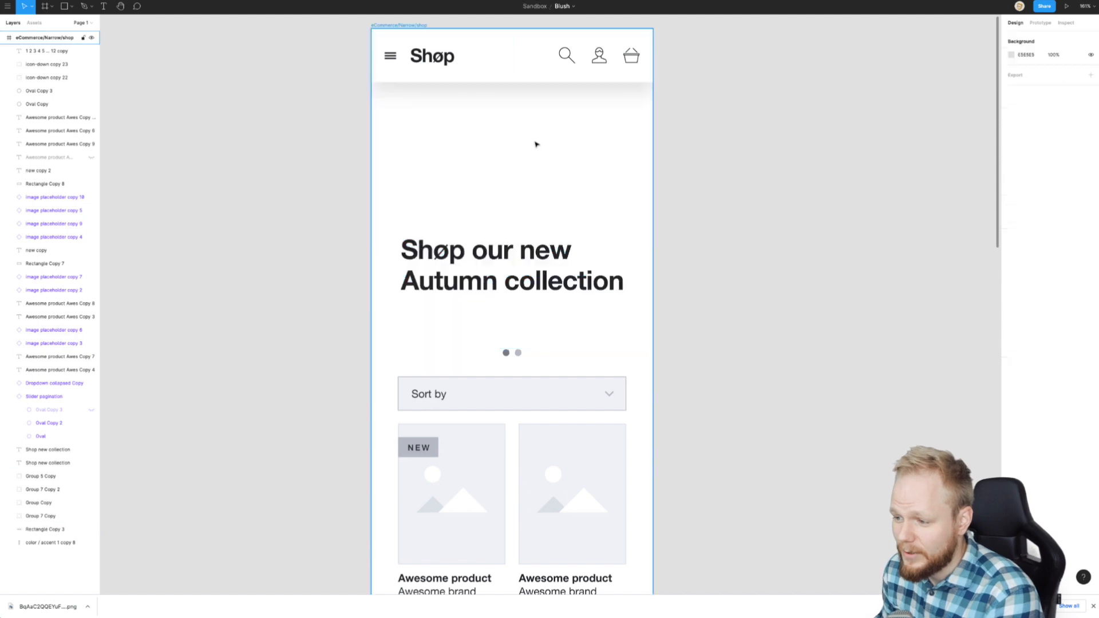
- Install the Blush plugin from blush.design and run it in Figma
{"action": "left_click", "coordinate": [235, 146]}
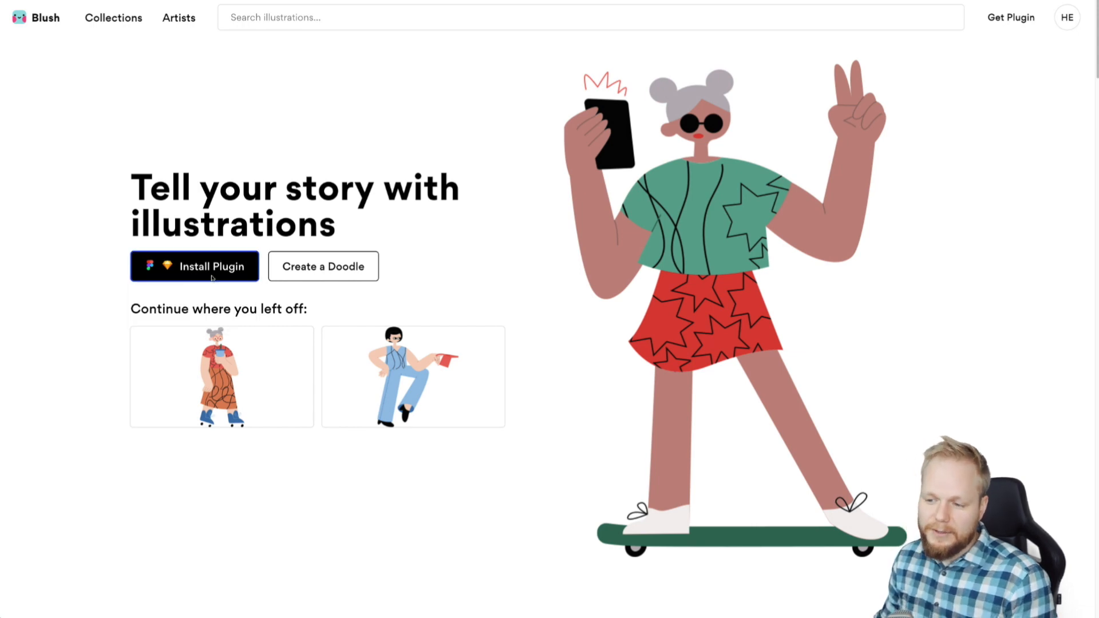
{"action": "left_click", "coordinate": [194, 266]}
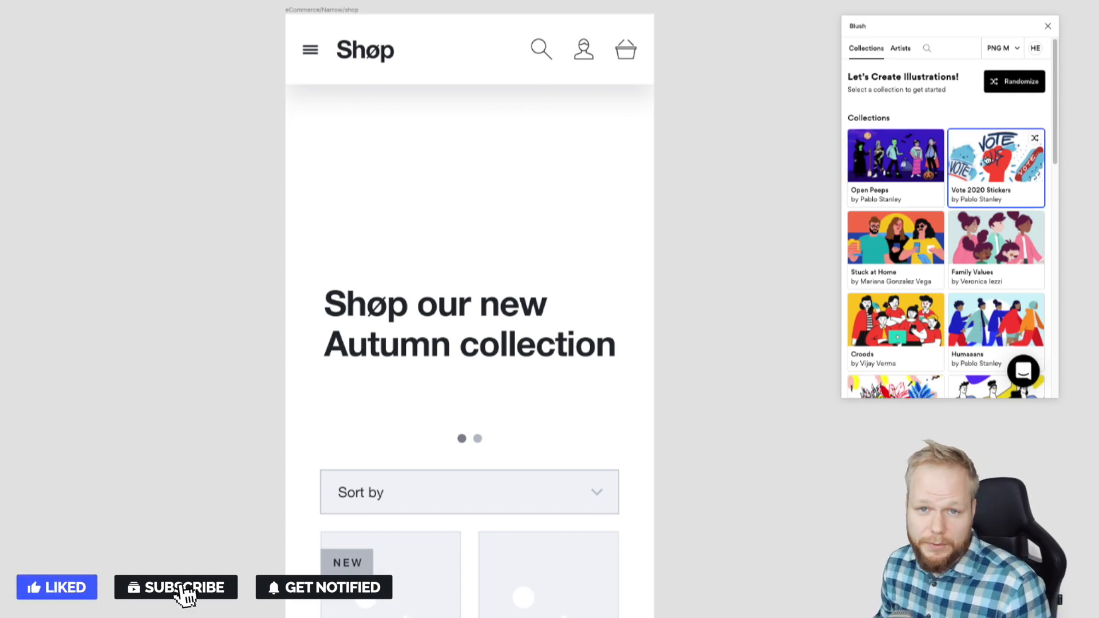
{"action": "left_click", "coordinate": [895, 156]}
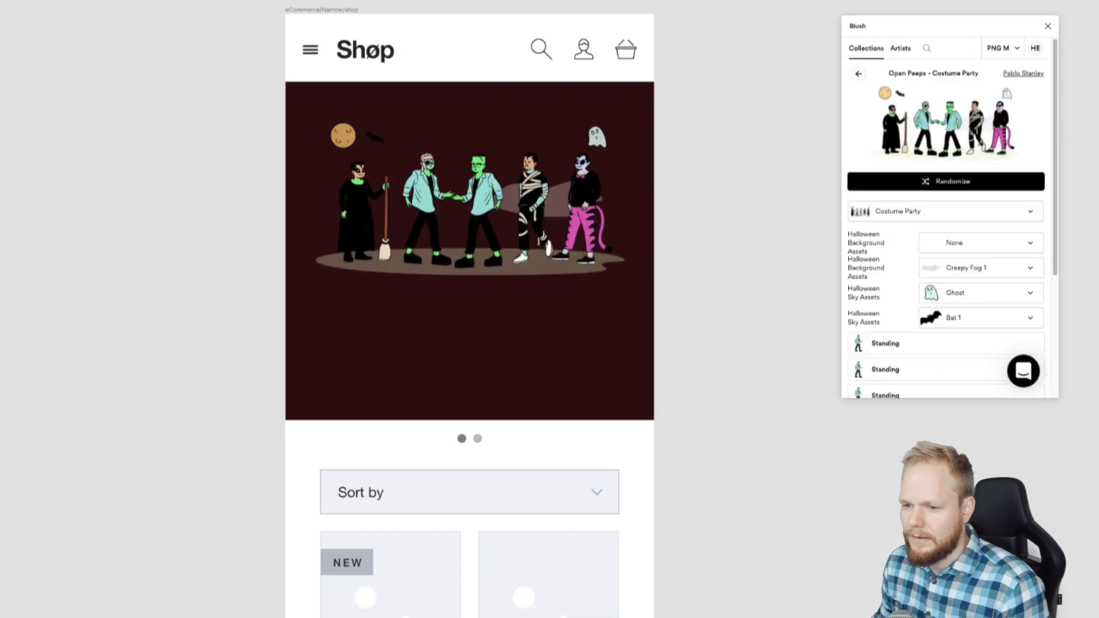
{"action": "left_click", "coordinate": [859, 73]}
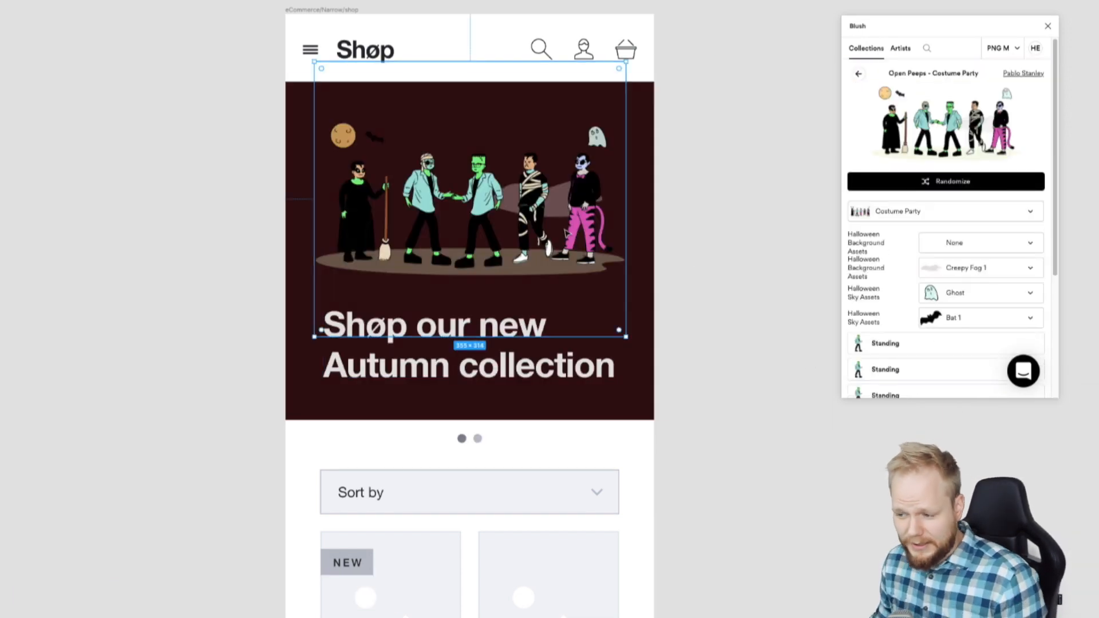
{"action": "left_click", "coordinate": [858, 72]}
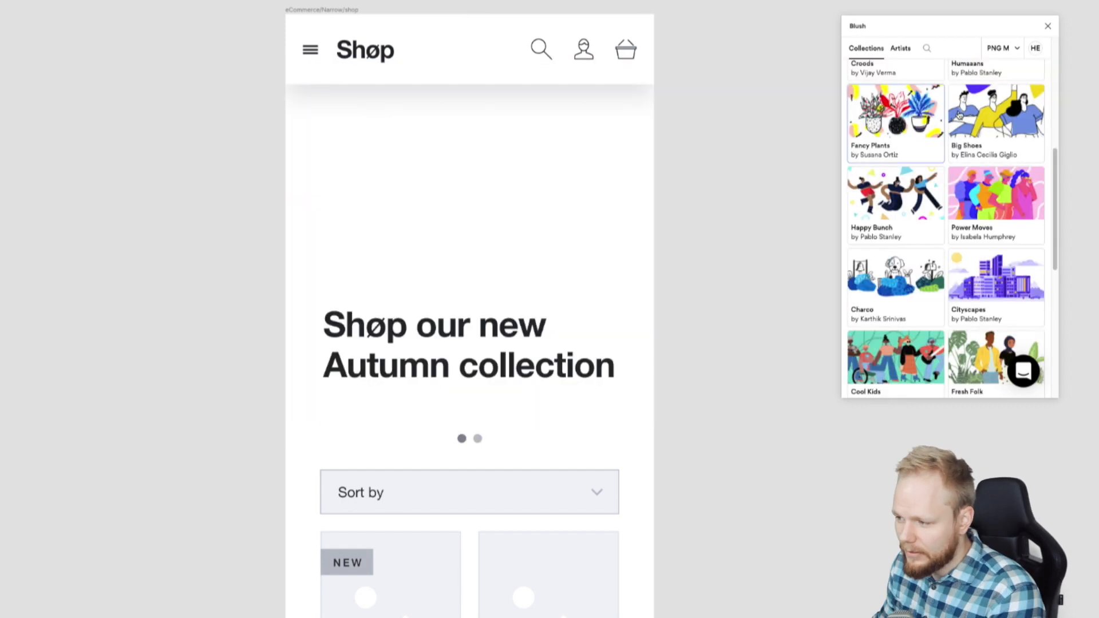
- Check the Artists list, return to Collections, and set the output format to SVG
{"action": "left_click", "coordinate": [901, 48]}
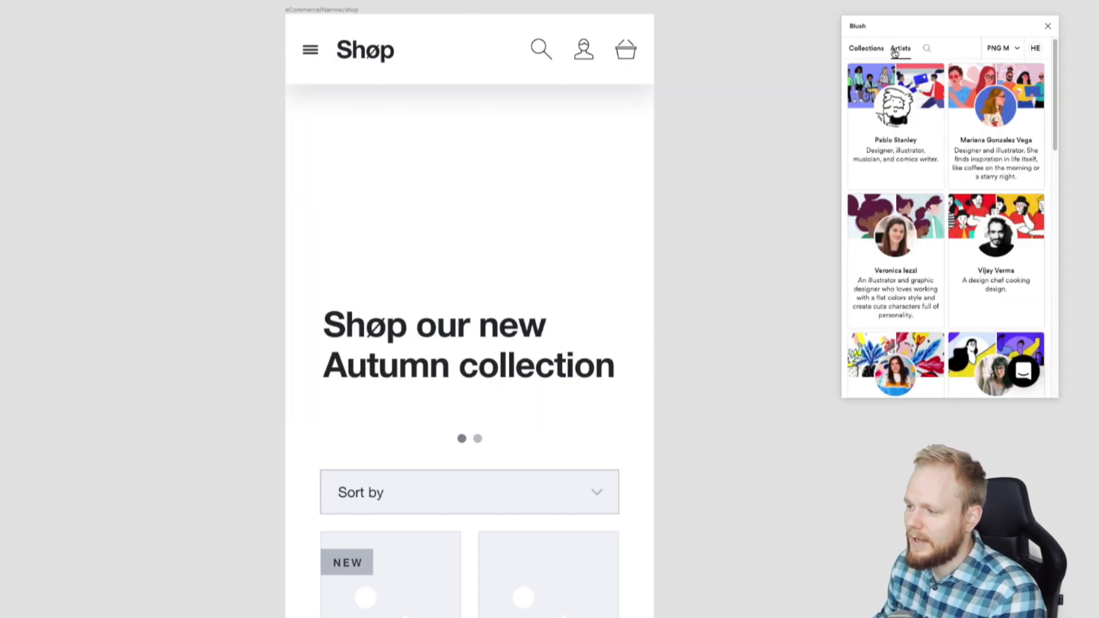
{"action": "left_click", "coordinate": [865, 47]}
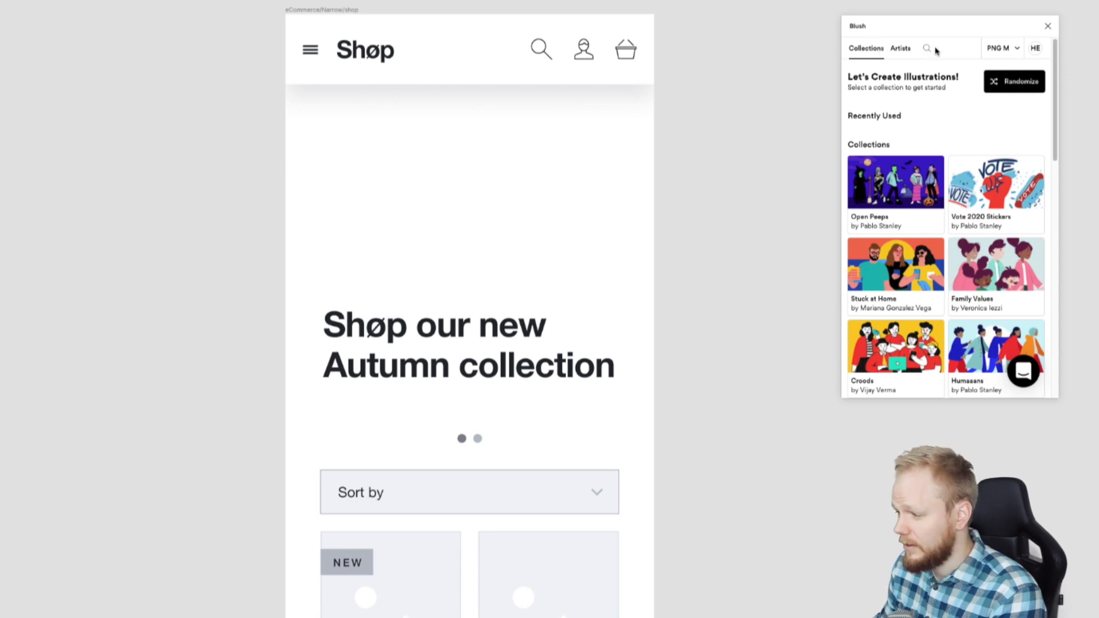
{"action": "left_click", "coordinate": [1001, 47]}
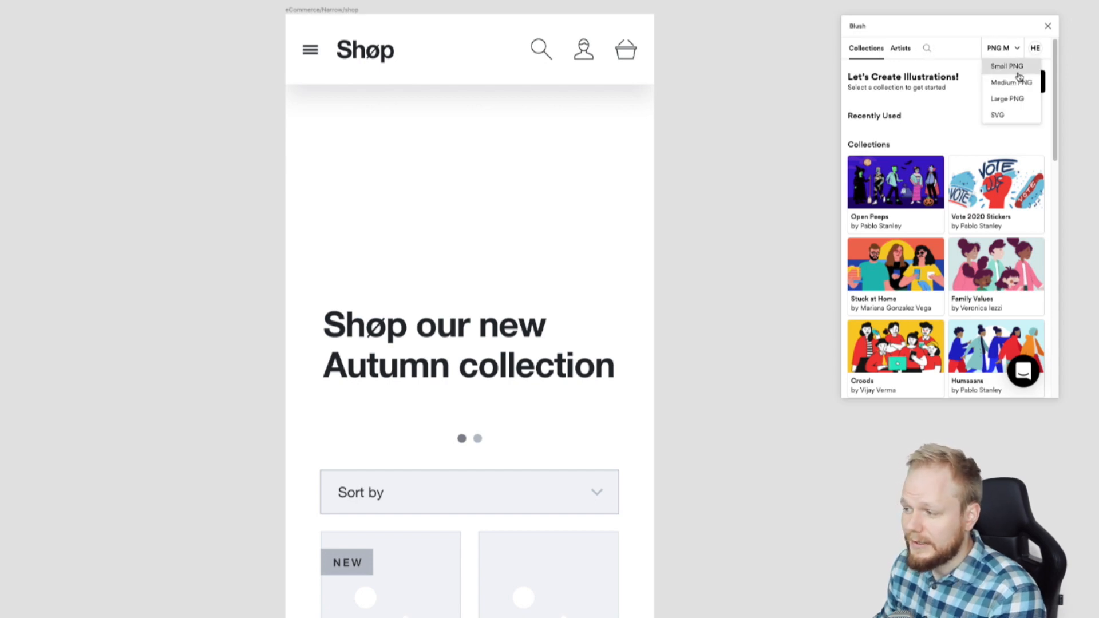
{"action": "left_click", "coordinate": [996, 114]}
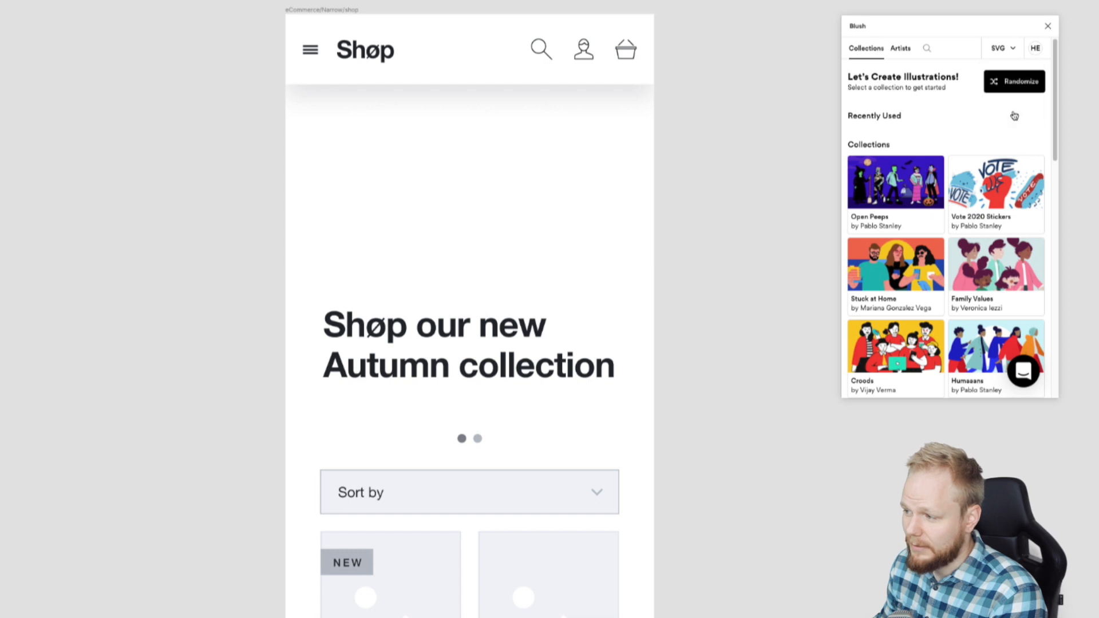
- Select the shop mockup frame and open an illustration collection from the scrolled list
{"action": "left_click", "coordinate": [423, 237]}
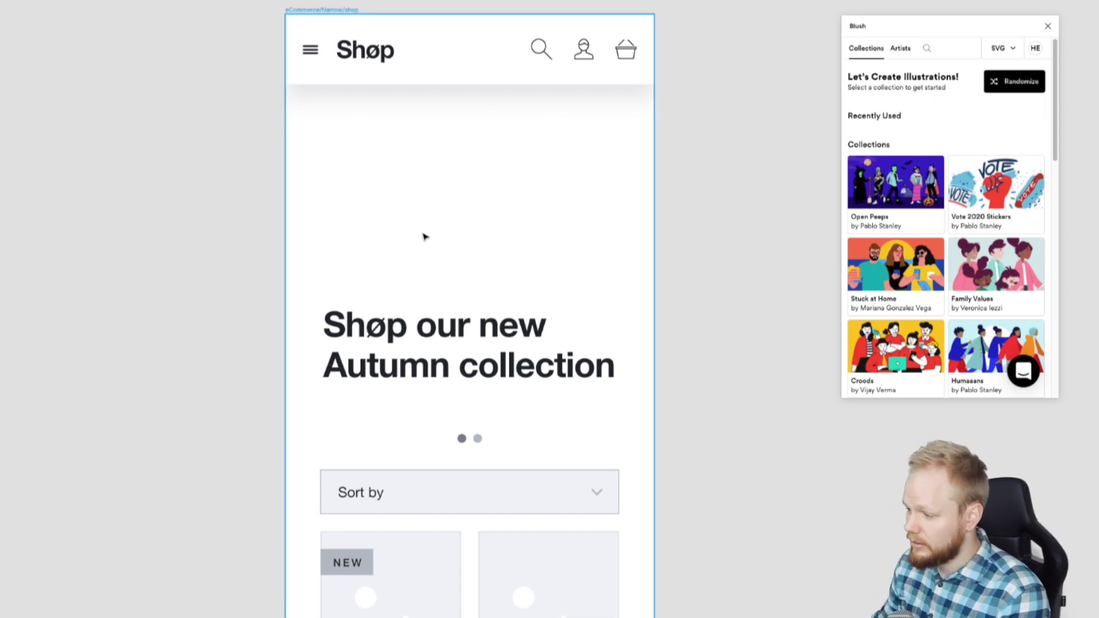
{"action": "scroll", "scroll_direction": "down", "scroll_amount": 3}
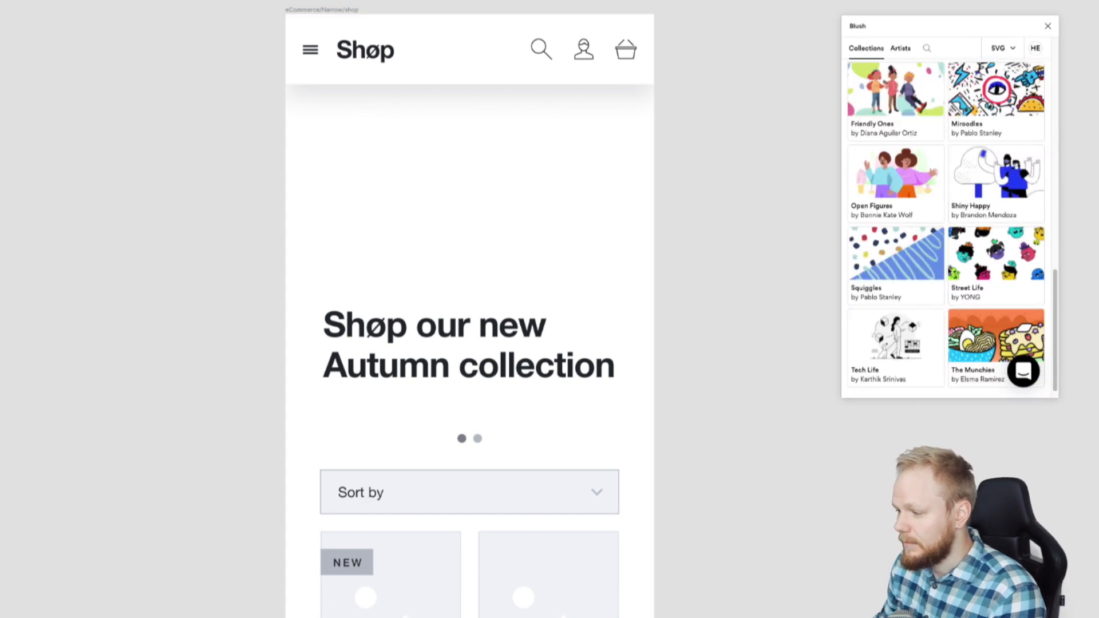
{"action": "scroll", "scroll_direction": "up", "scroll_amount": 3}
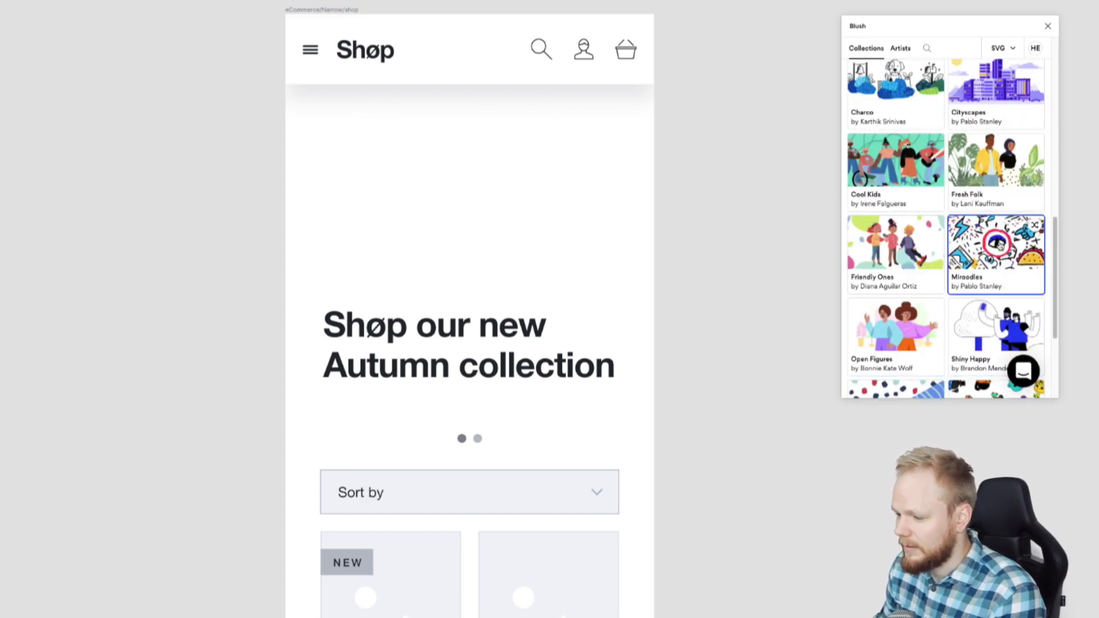
{"action": "left_click", "coordinate": [995, 253]}
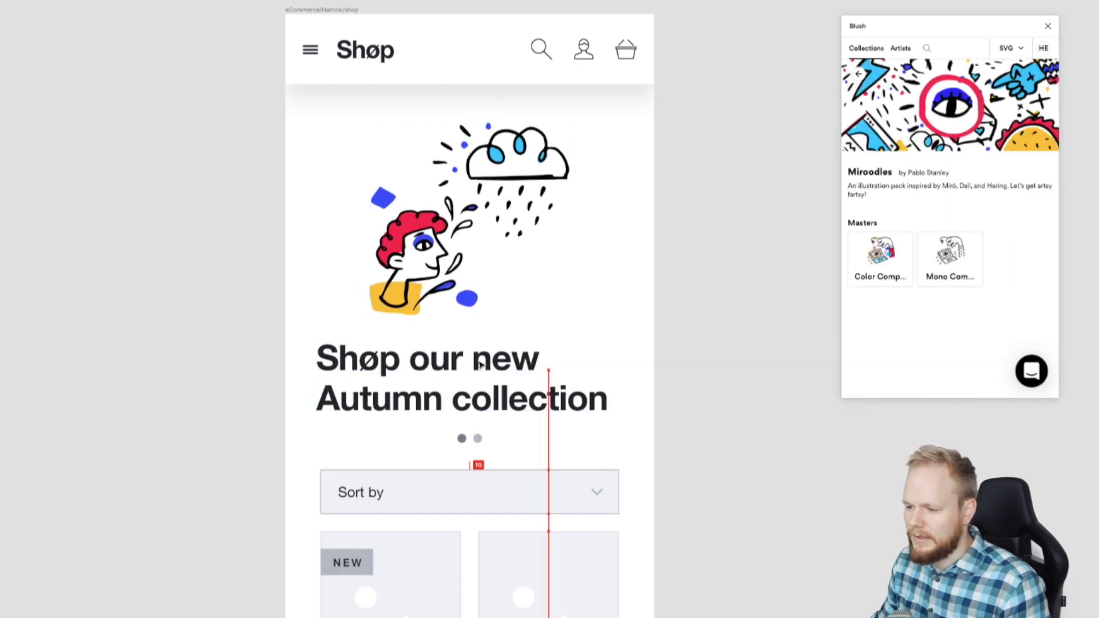
- Randomize the hero Miroodles illustration four times until Dreamer/Hand Plants appears, then deselect
{"action": "left_click", "coordinate": [463, 379]}
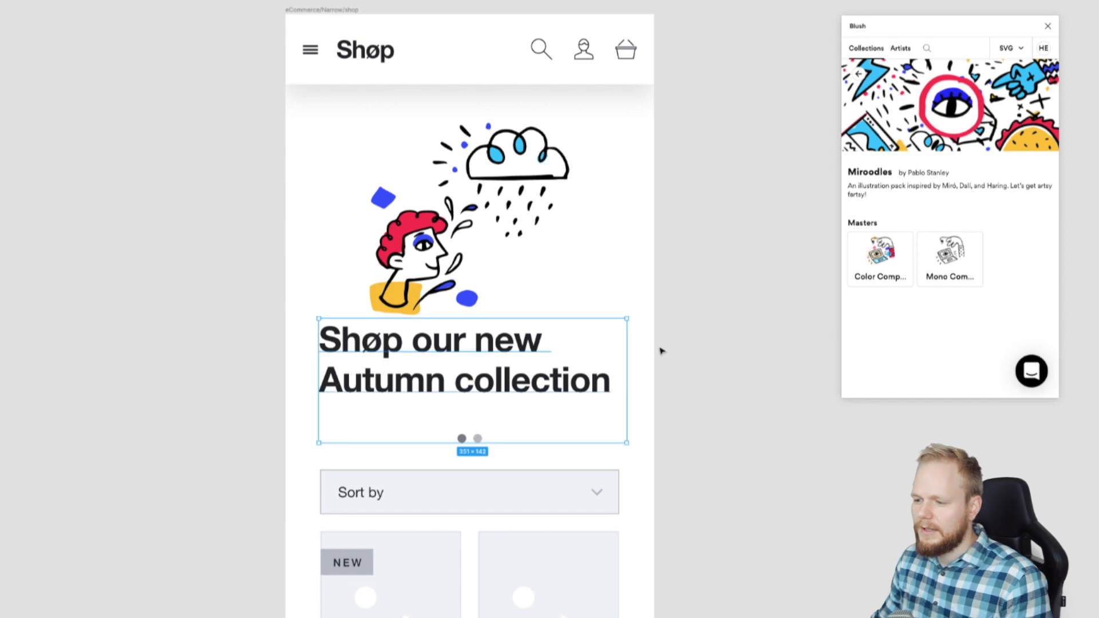
{"action": "left_click", "coordinate": [880, 258]}
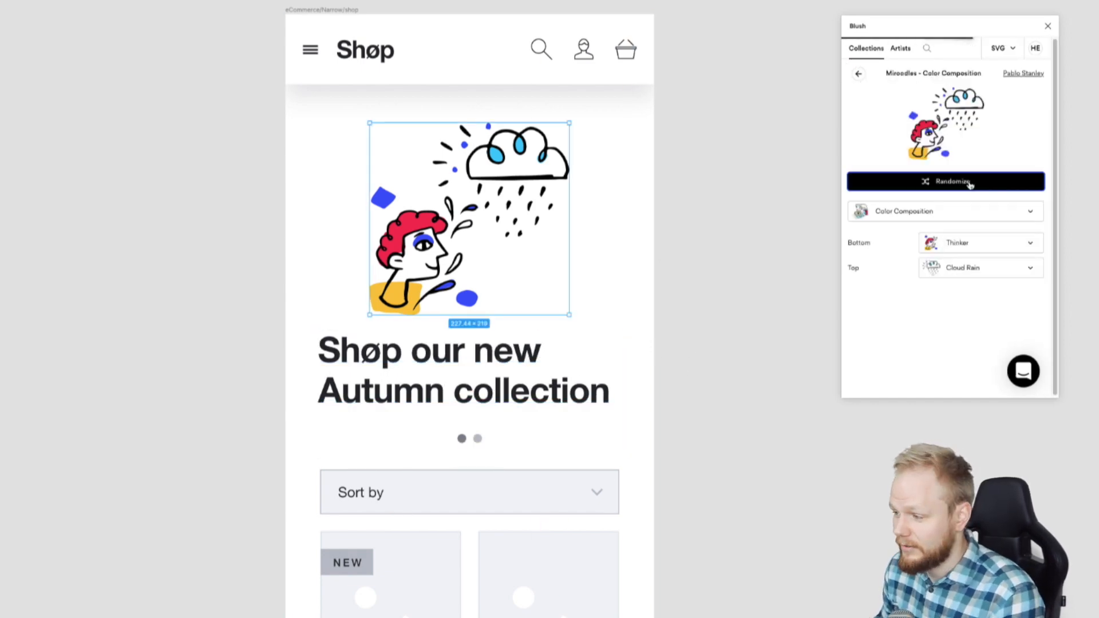
{"action": "left_click", "coordinate": [946, 181]}
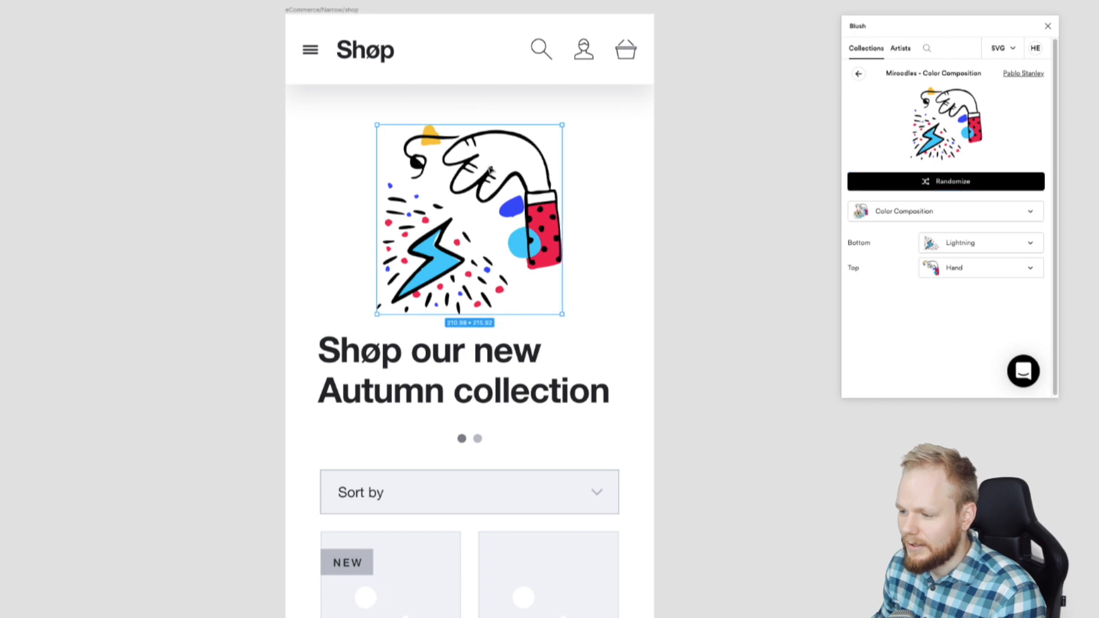
{"action": "left_click", "coordinate": [946, 181]}
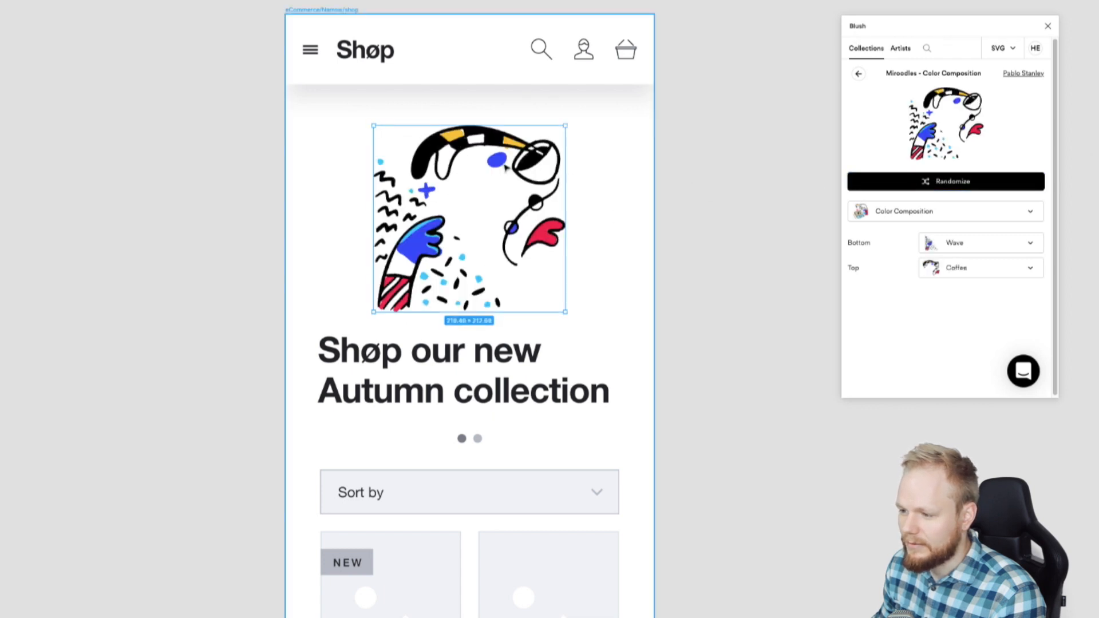
{"action": "left_click", "coordinate": [945, 181]}
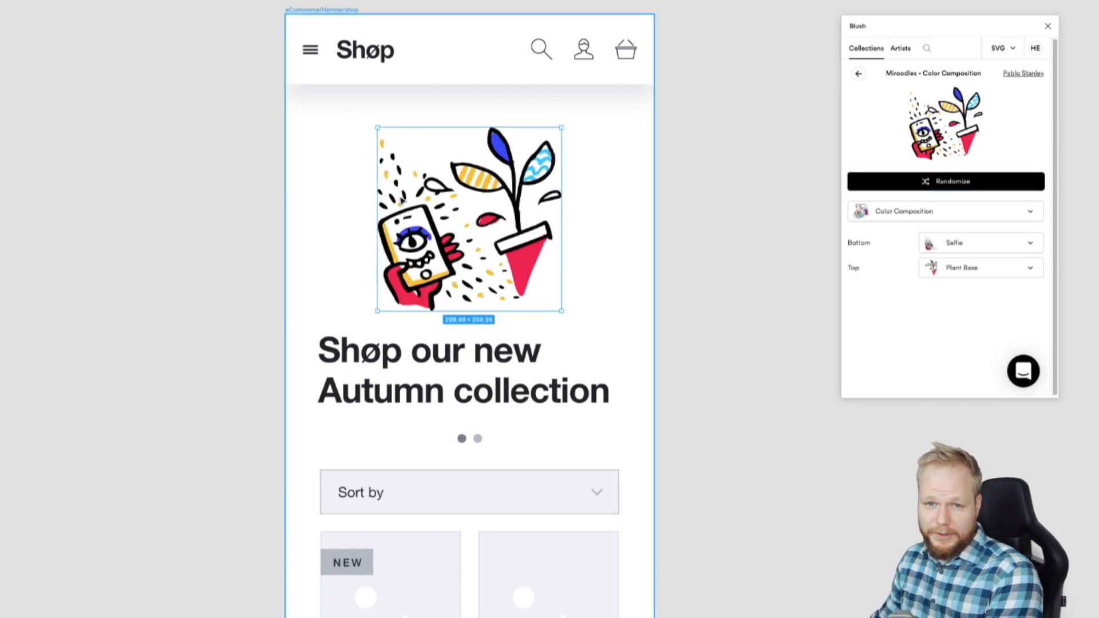
{"action": "left_click", "coordinate": [946, 181]}
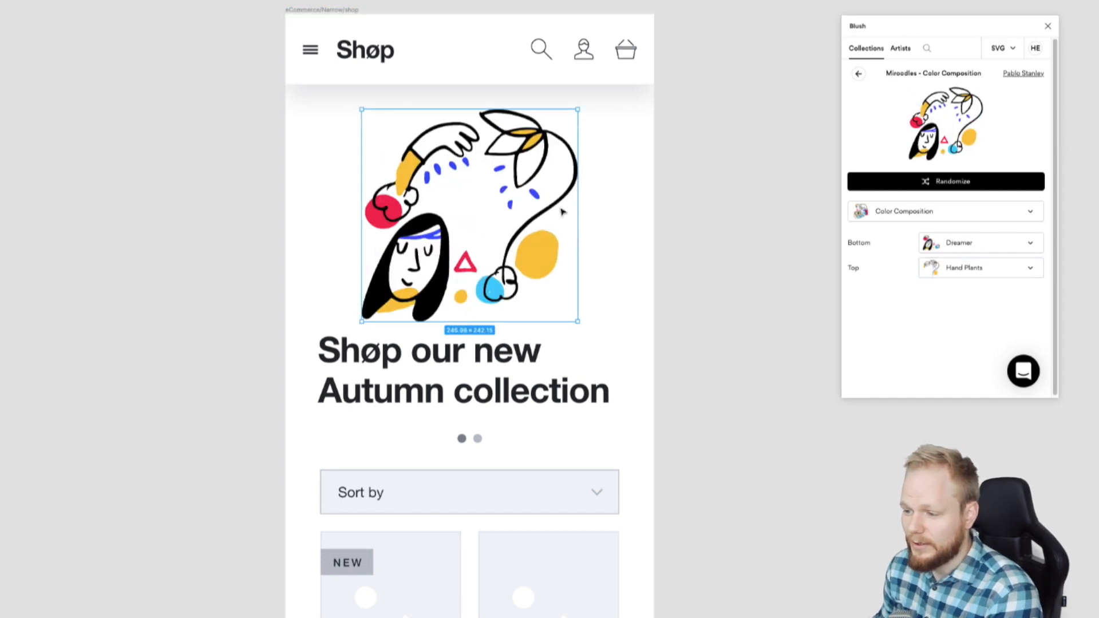
{"action": "left_click", "coordinate": [858, 72]}
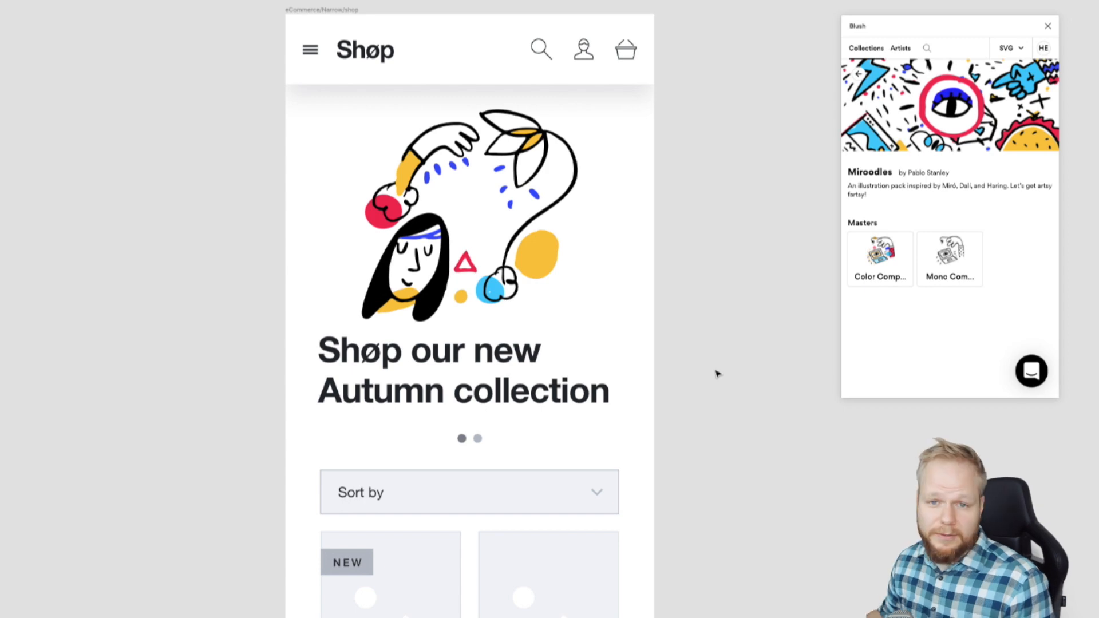
{"action": "mouse_move", "coordinate": [605, 368]}
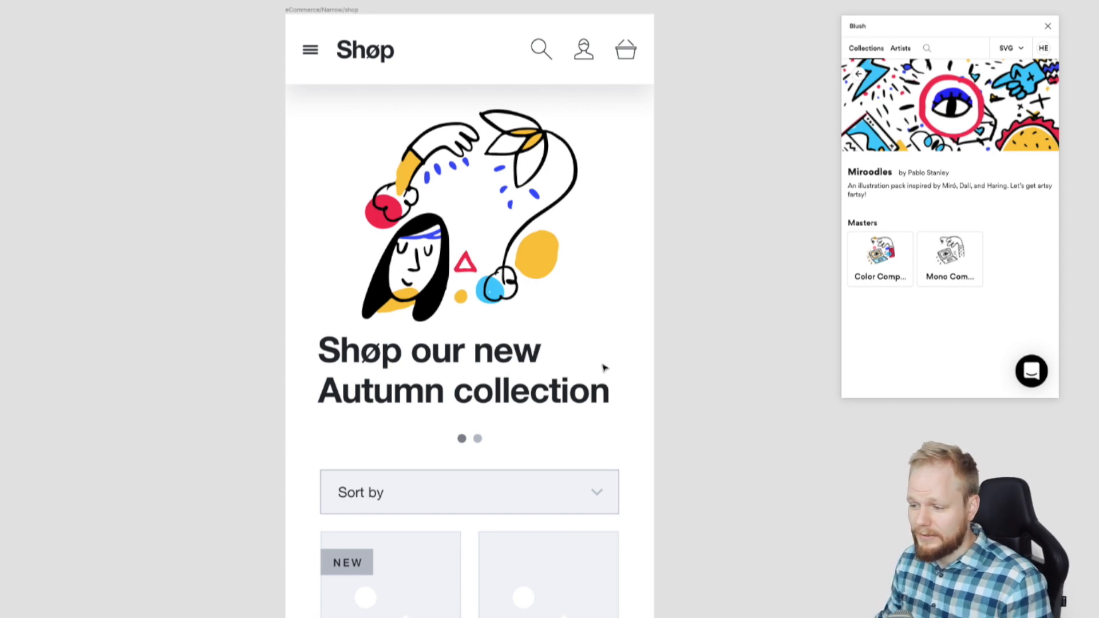
- Insert the Cityscapes collection illustration into the hero area from the Blush Collections grid
{"action": "left_click", "coordinate": [463, 372]}
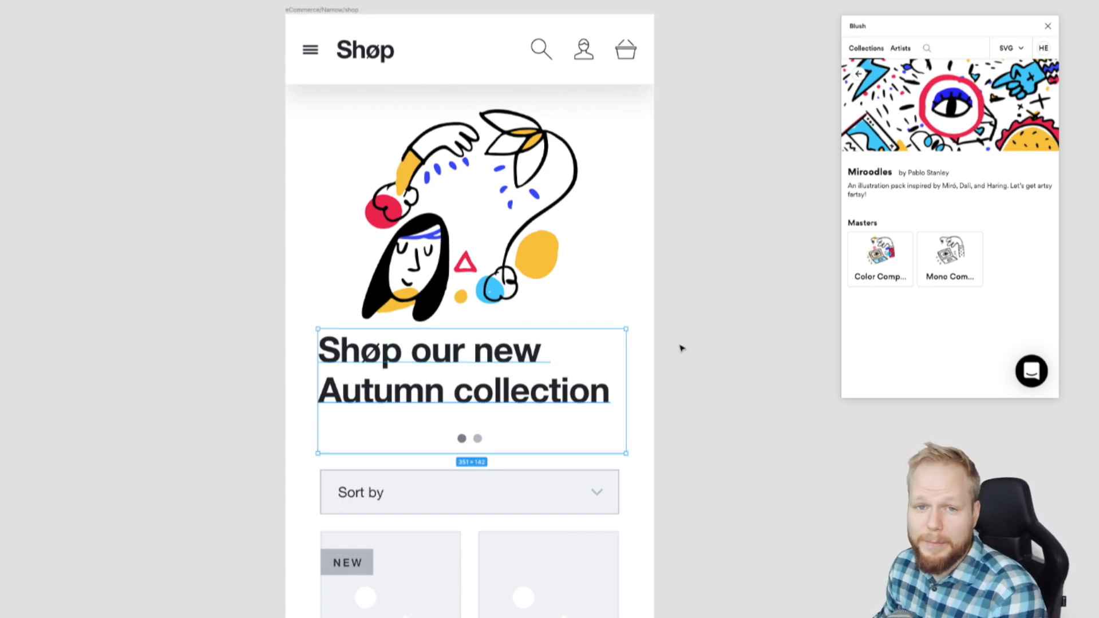
{"action": "left_click", "coordinate": [949, 258]}
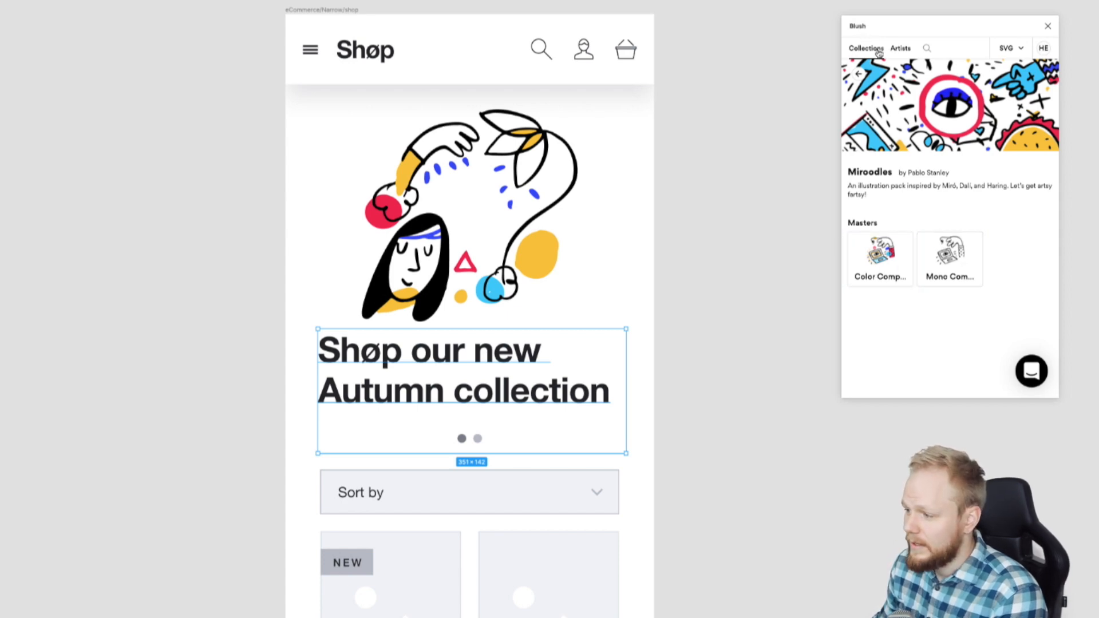
{"action": "left_click", "coordinate": [866, 47]}
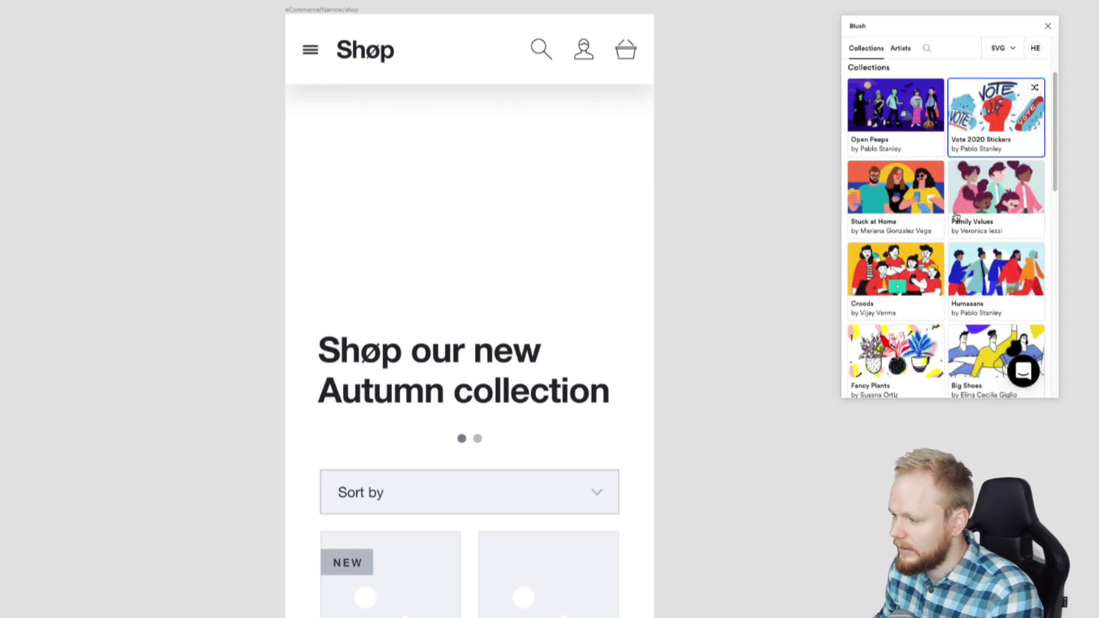
{"action": "scroll", "scroll_direction": "down", "scroll_amount": 3}
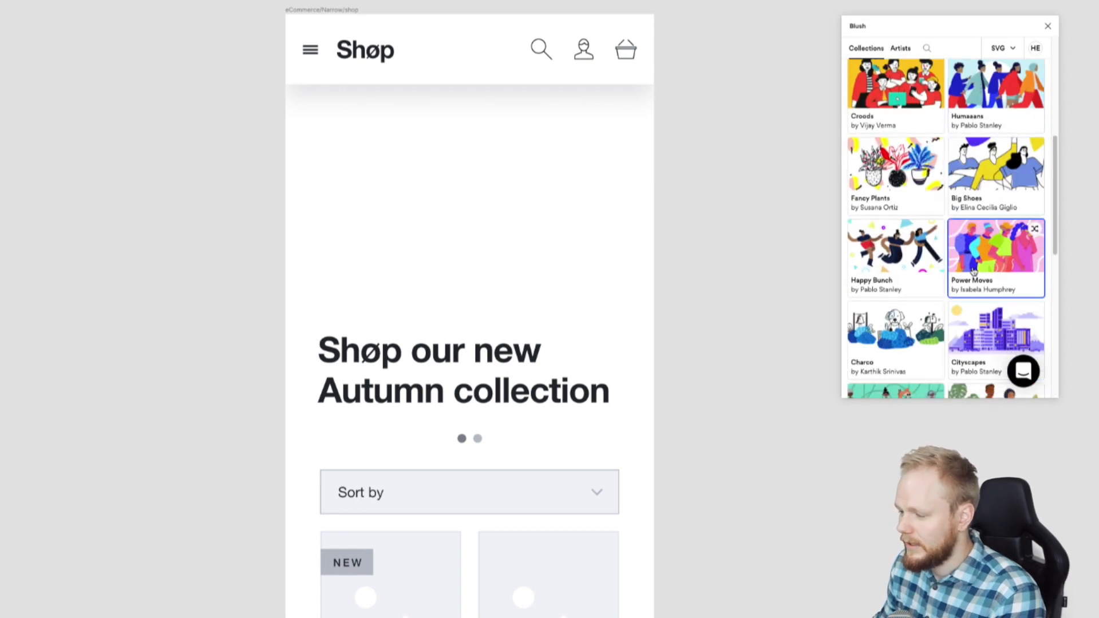
{"action": "scroll", "scroll_direction": "down", "scroll_amount": 3}
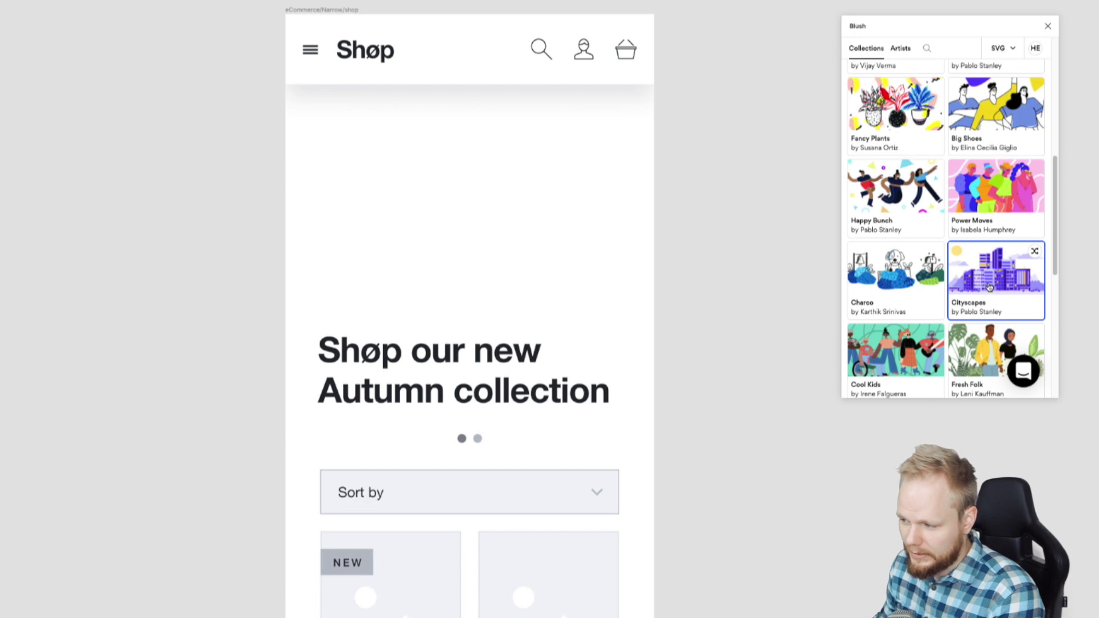
{"action": "left_click", "coordinate": [995, 279]}
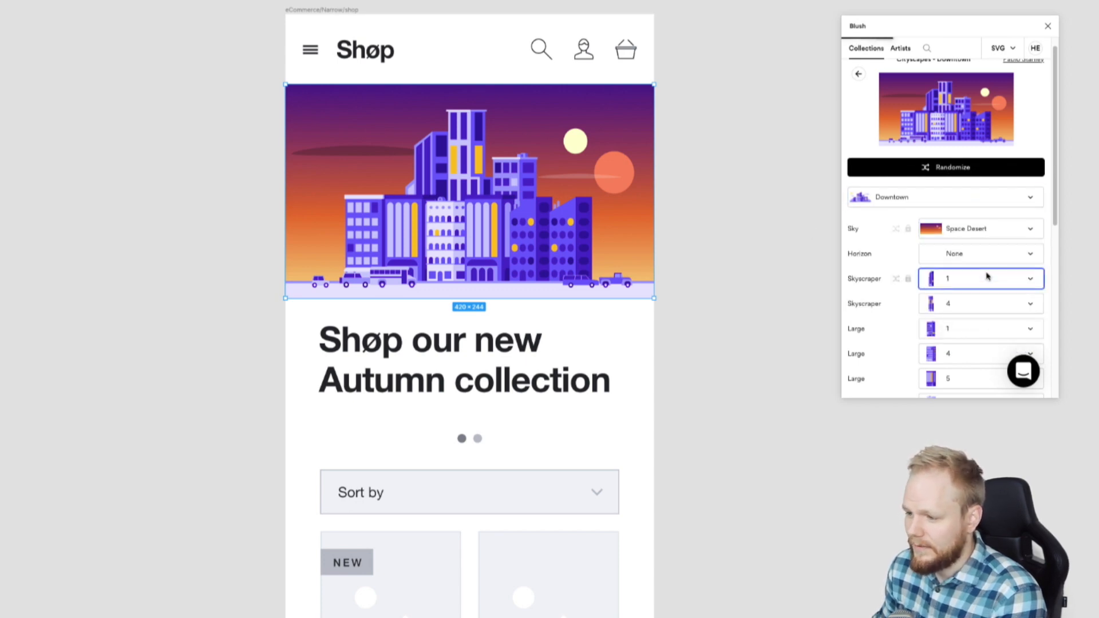
- Set the cityscape horizon to Canyon and a large building to variant 2
{"action": "left_click", "coordinate": [980, 126]}
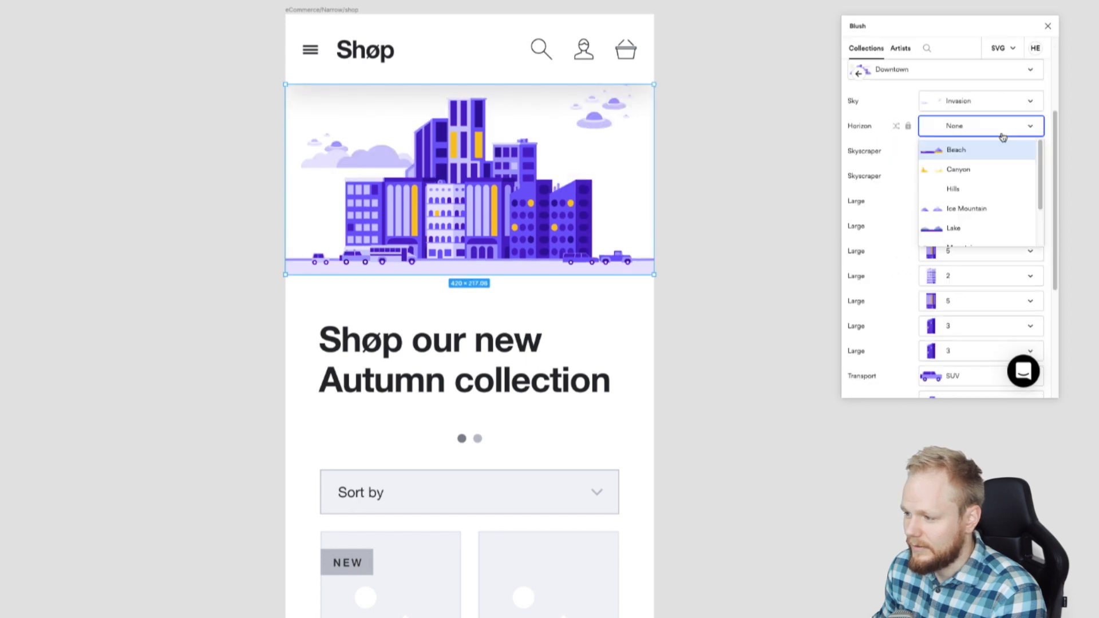
{"action": "left_click", "coordinate": [959, 169]}
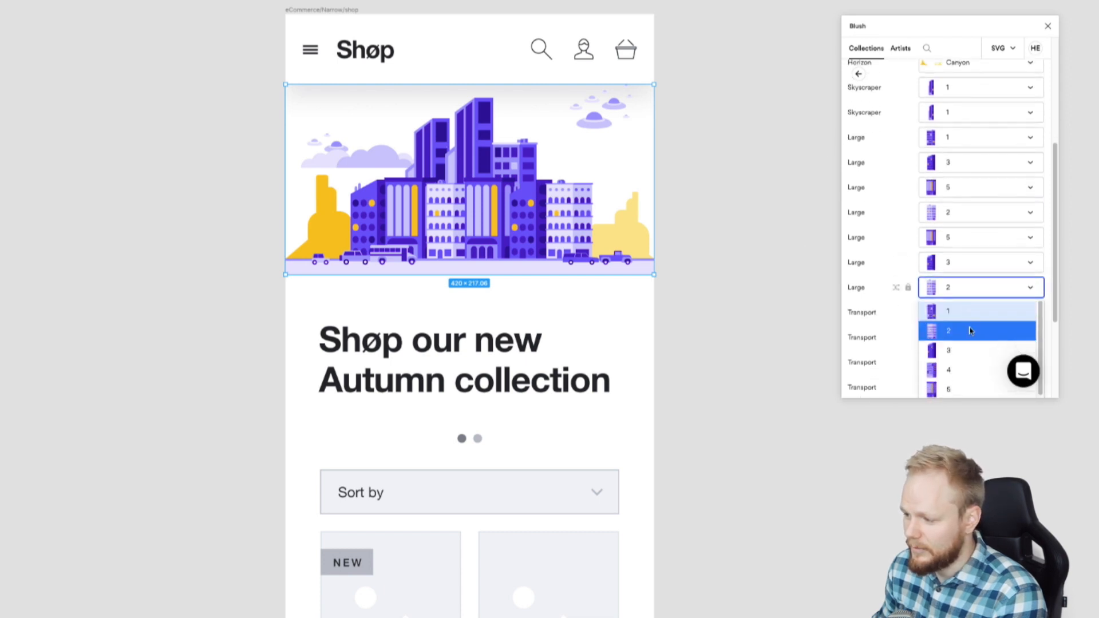
{"action": "left_click", "coordinate": [971, 330]}
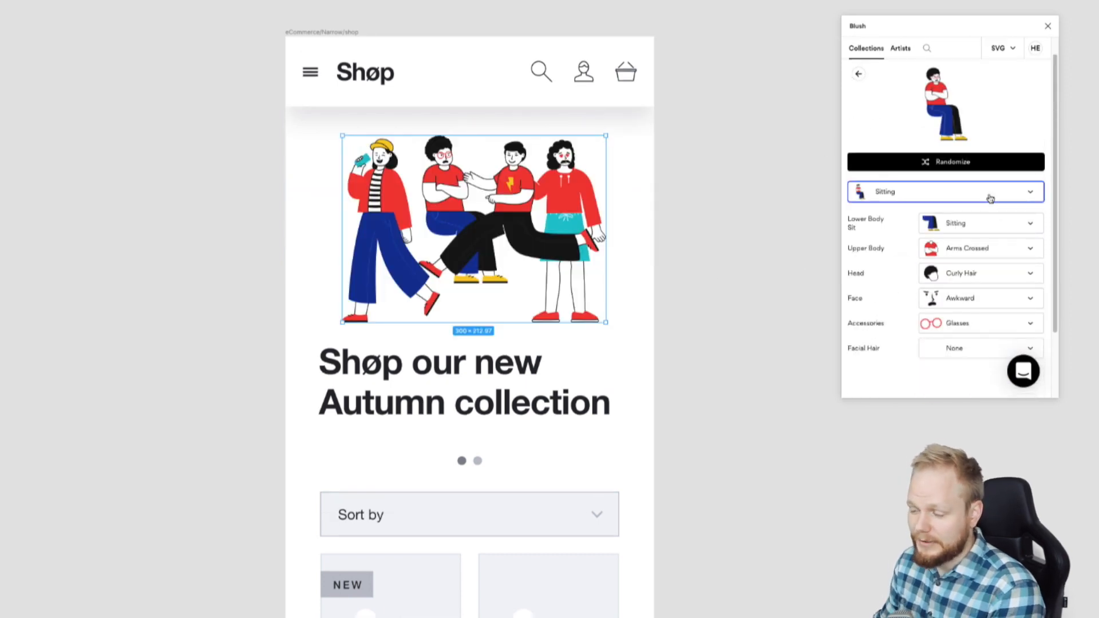
{"action": "mouse_move", "coordinate": [980, 222]}
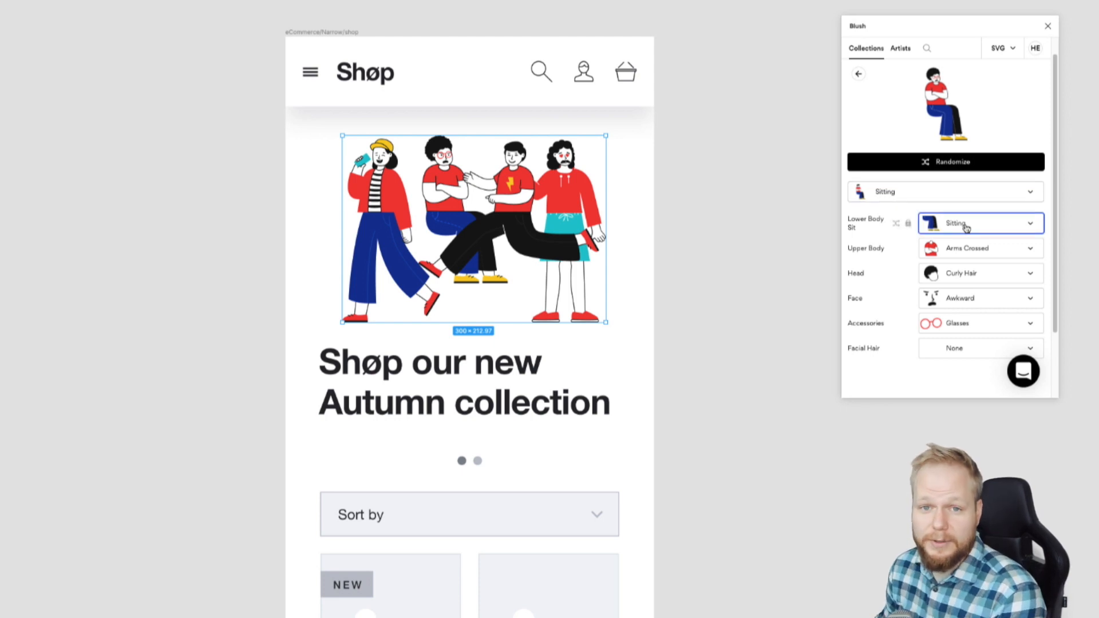
- Make the second figure Standing with a laptop, adding glasses and a beard
{"action": "left_click", "coordinate": [944, 191]}
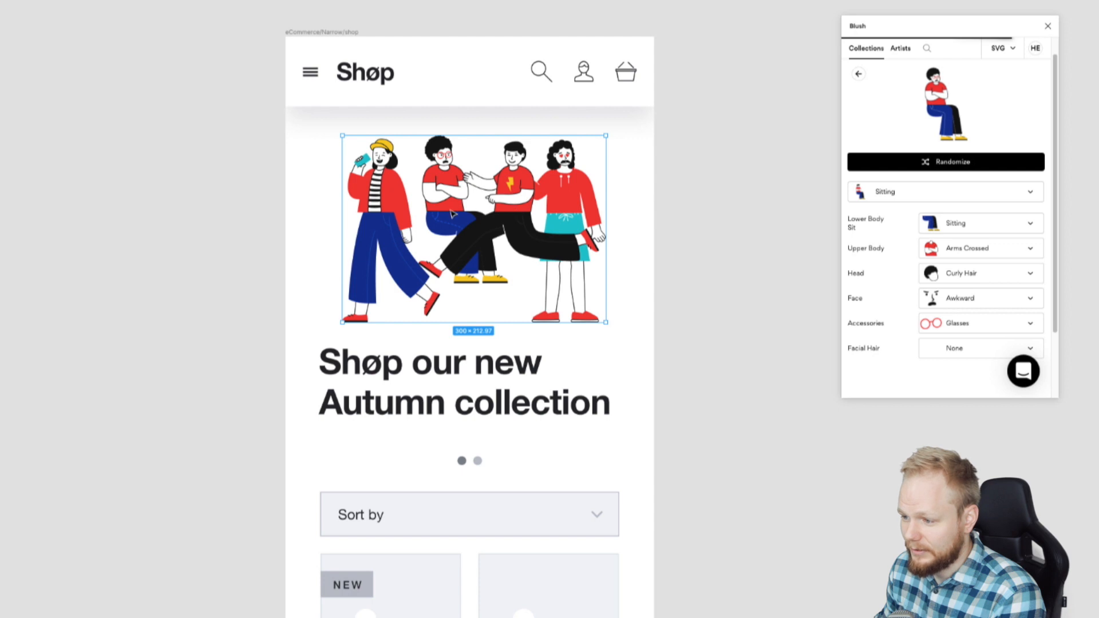
{"action": "left_click", "coordinate": [945, 162]}
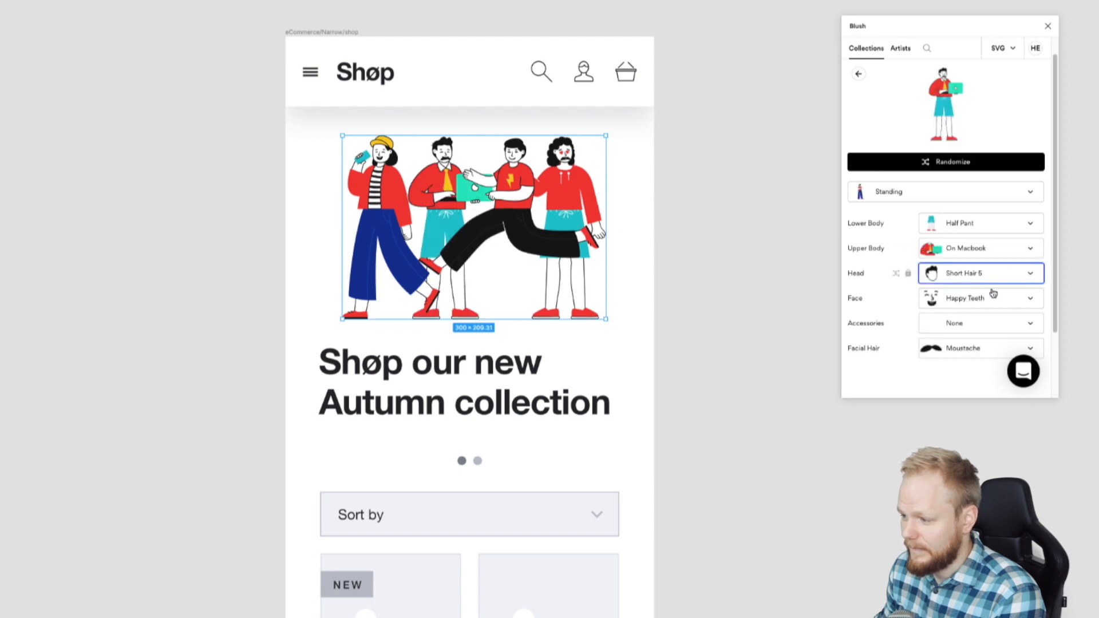
{"action": "scroll", "scroll_direction": "up", "scroll_amount": 3}
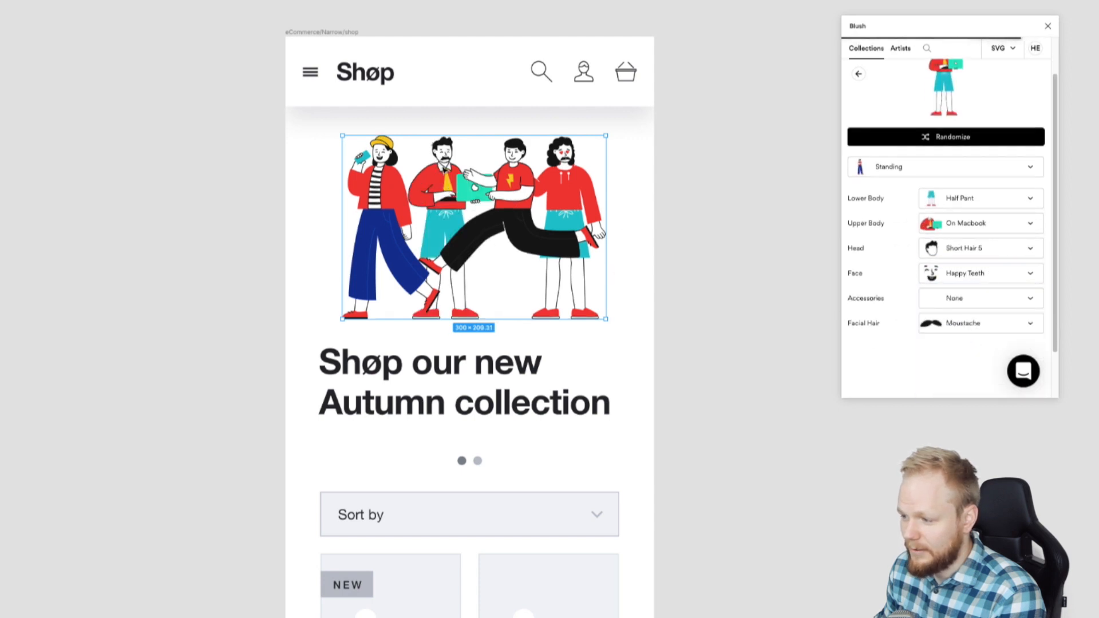
{"action": "left_click", "coordinate": [980, 272]}
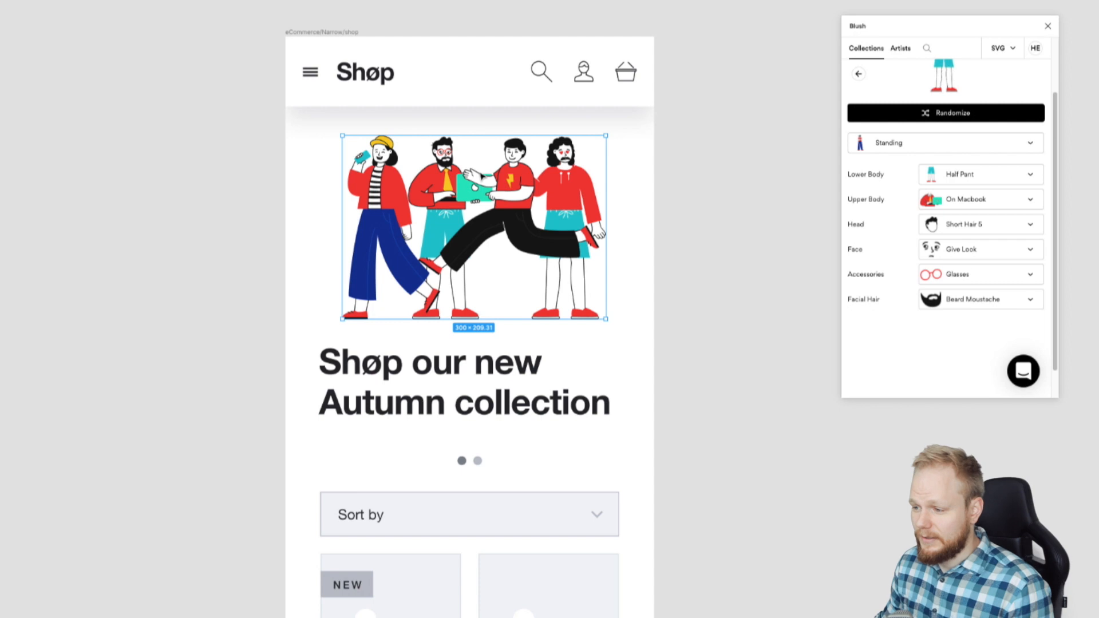
{"action": "mouse_move", "coordinate": [822, 272]}
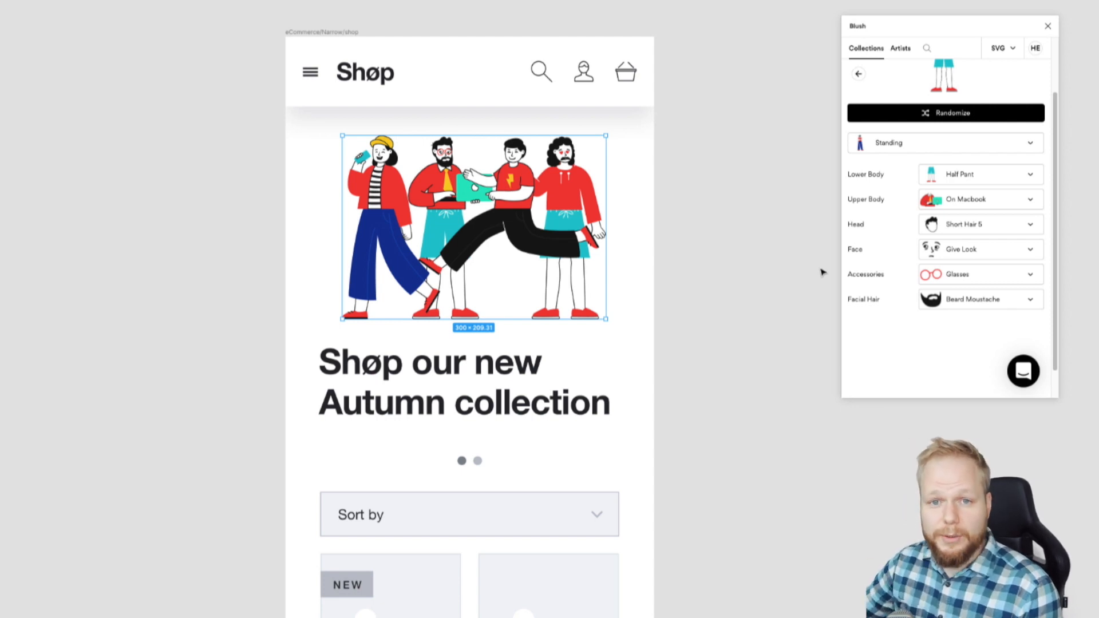
{"action": "mouse_move", "coordinate": [714, 196]}
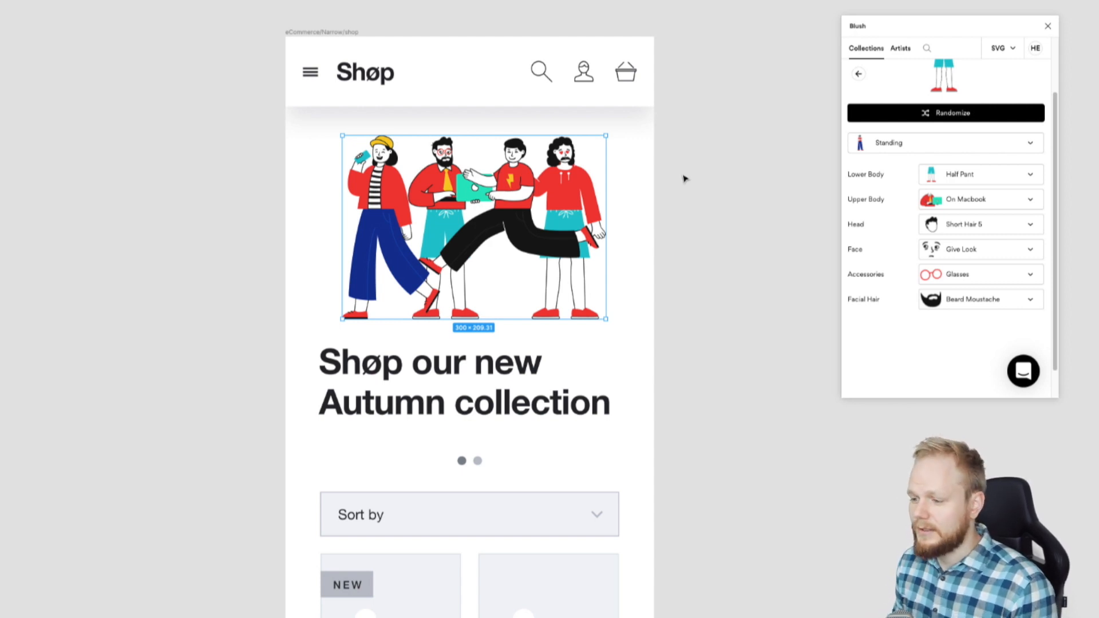
{"action": "mouse_move", "coordinate": [661, 243]}
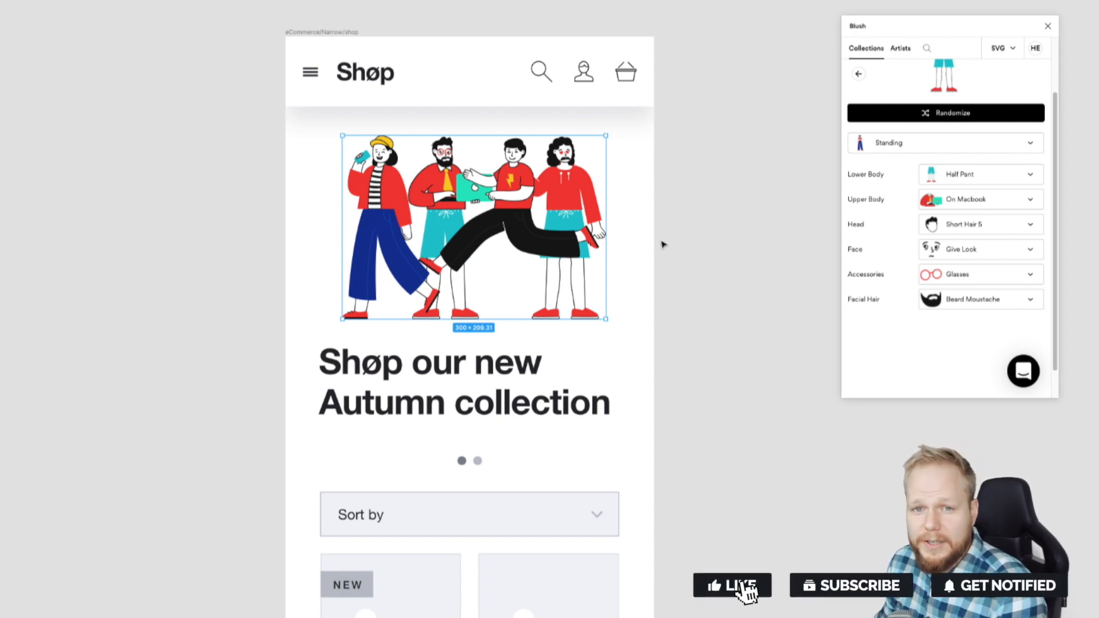
{"action": "left_click", "coordinate": [731, 585]}
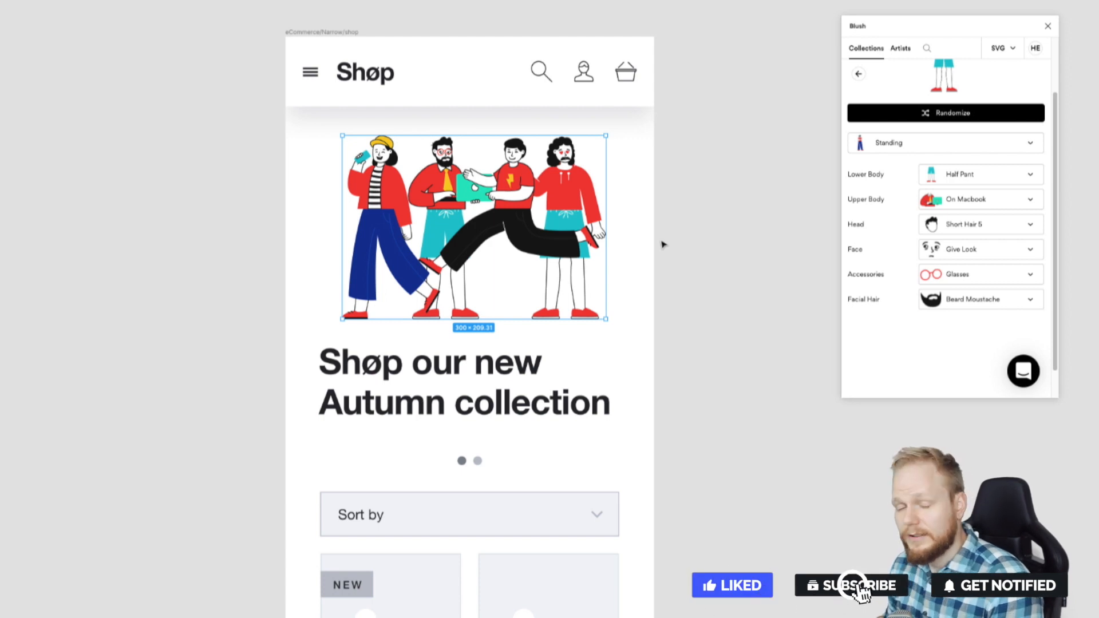
{"action": "left_click", "coordinate": [851, 585]}
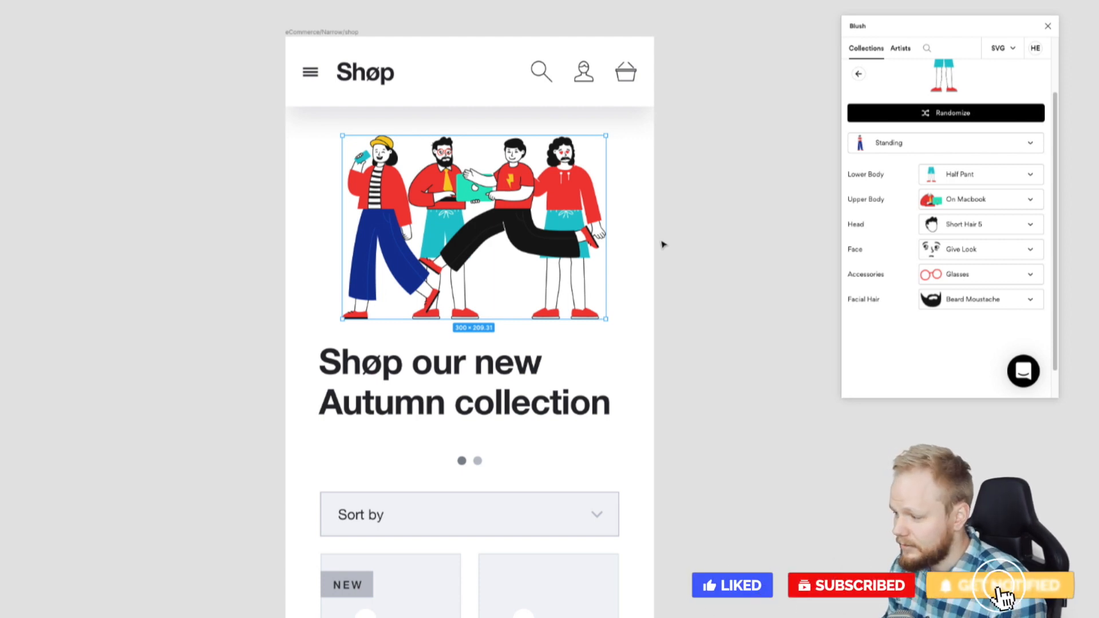